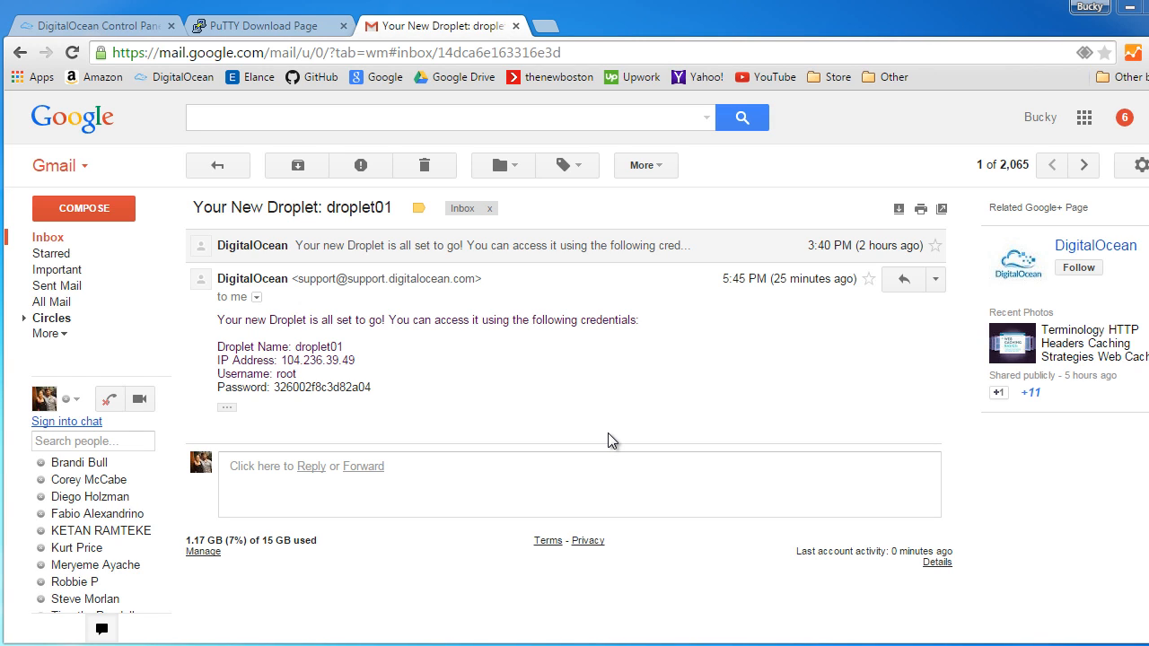
pyautogui.moveTo(659, 320)
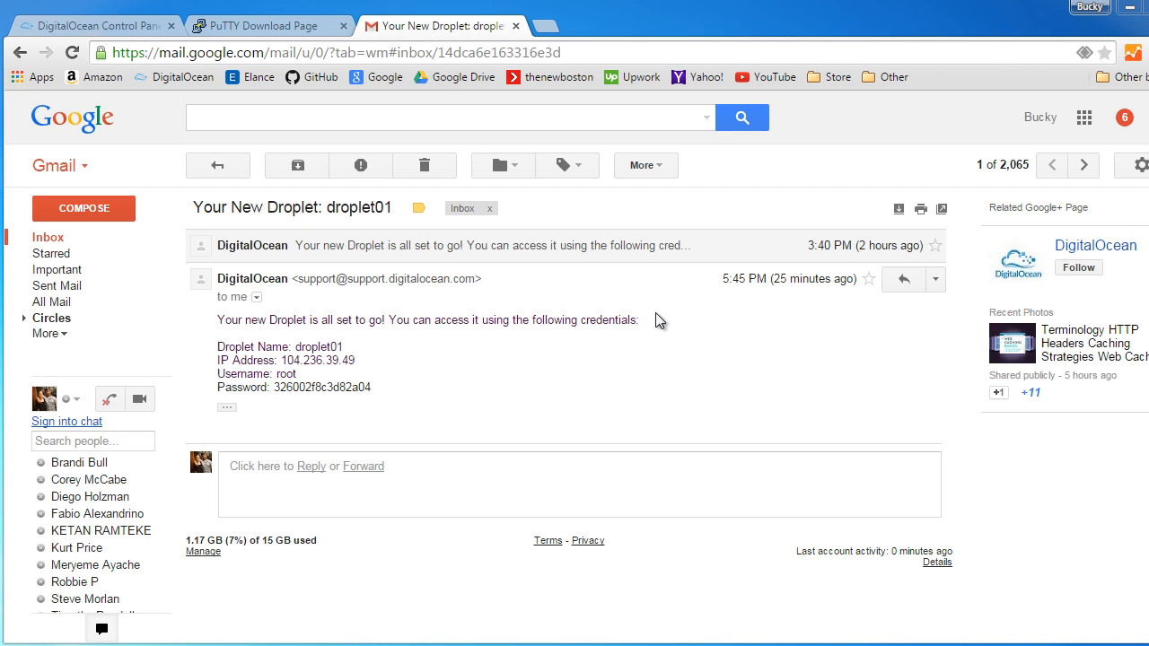
pyautogui.moveTo(344, 424)
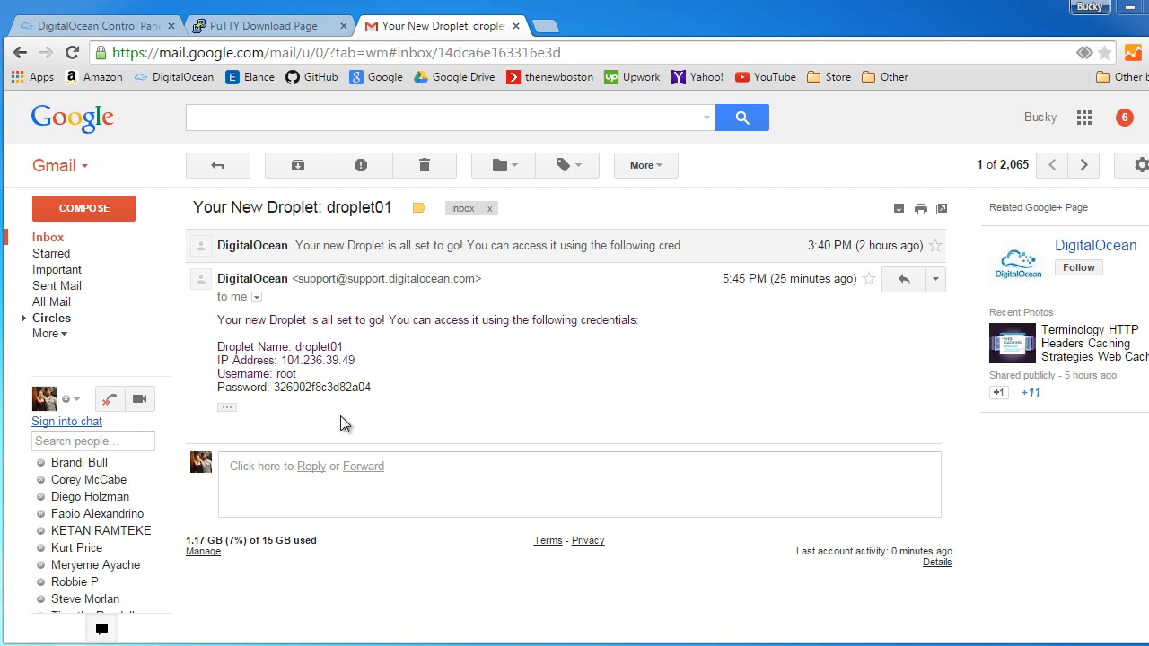
pyautogui.moveTo(312, 375)
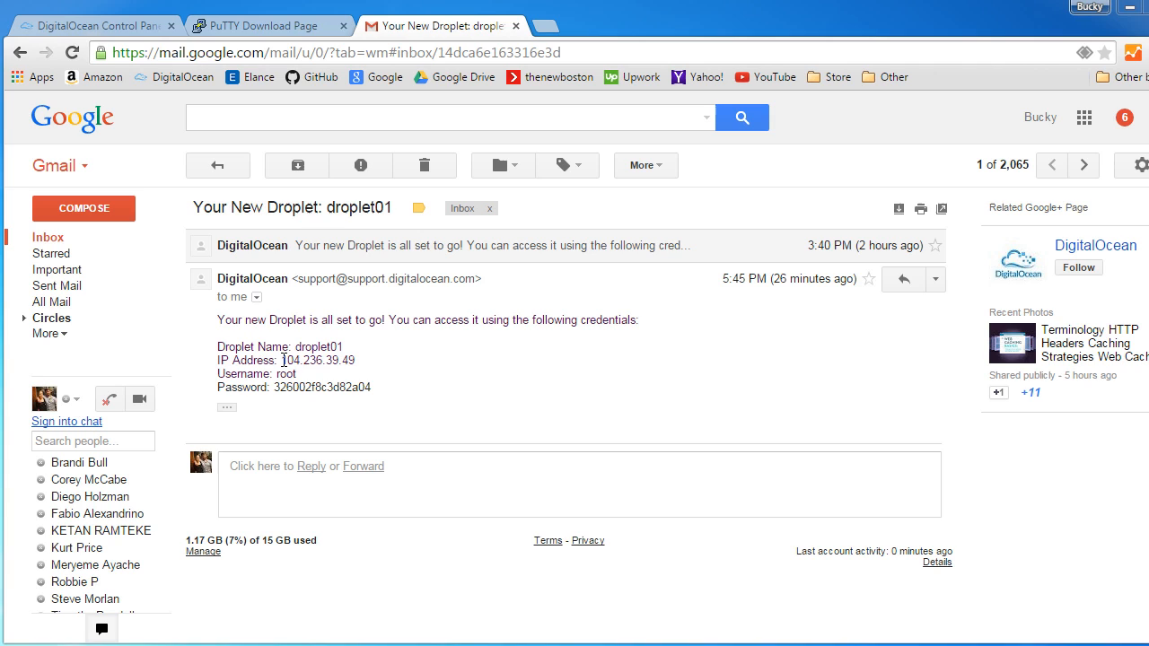
# Step: Bring up the PuTTY download page in Chrome and review the putty.exe links
pyautogui.doubleClick(314, 359)
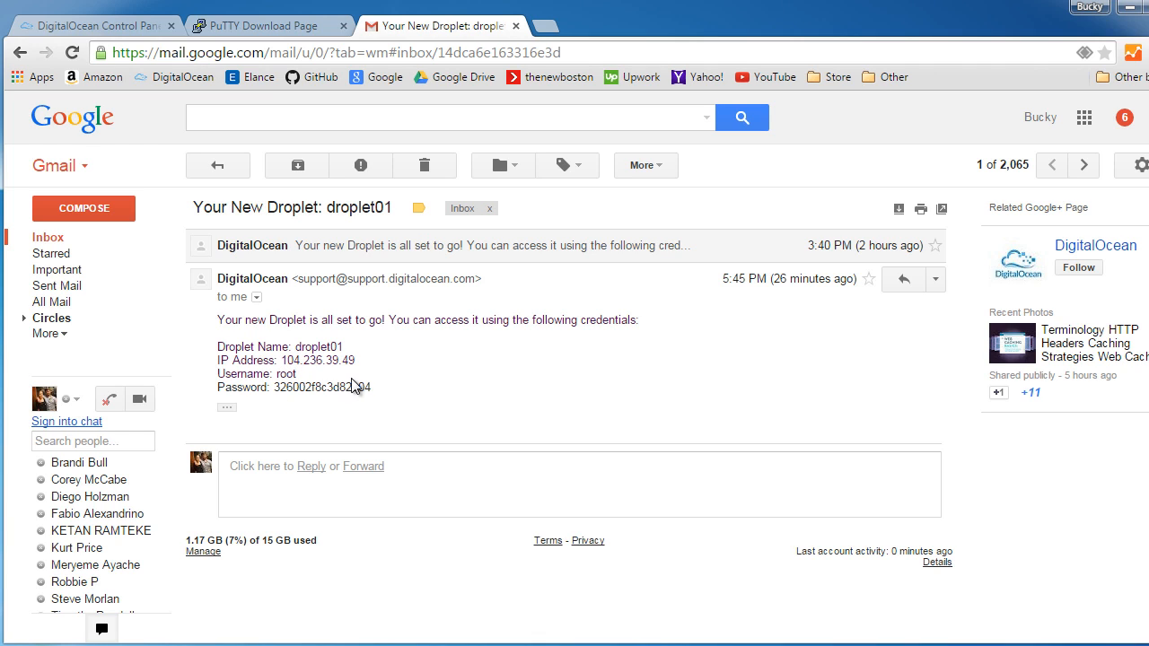
pyautogui.moveTo(218, 347); pyautogui.dragTo(370, 388)
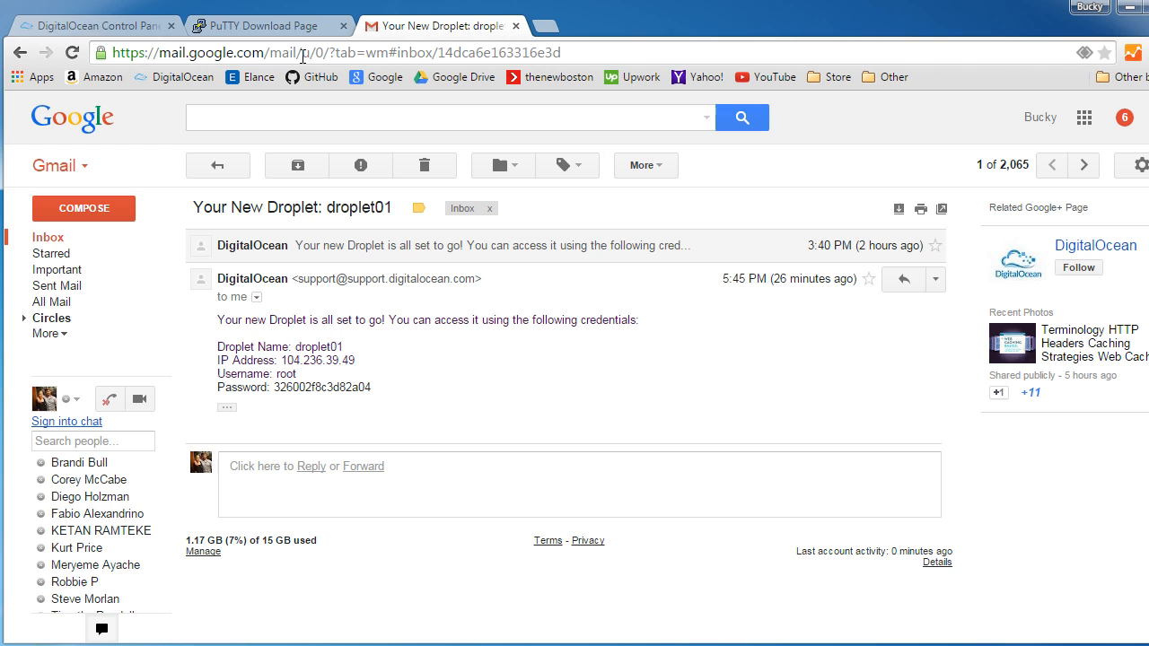
pyautogui.click(261, 25)
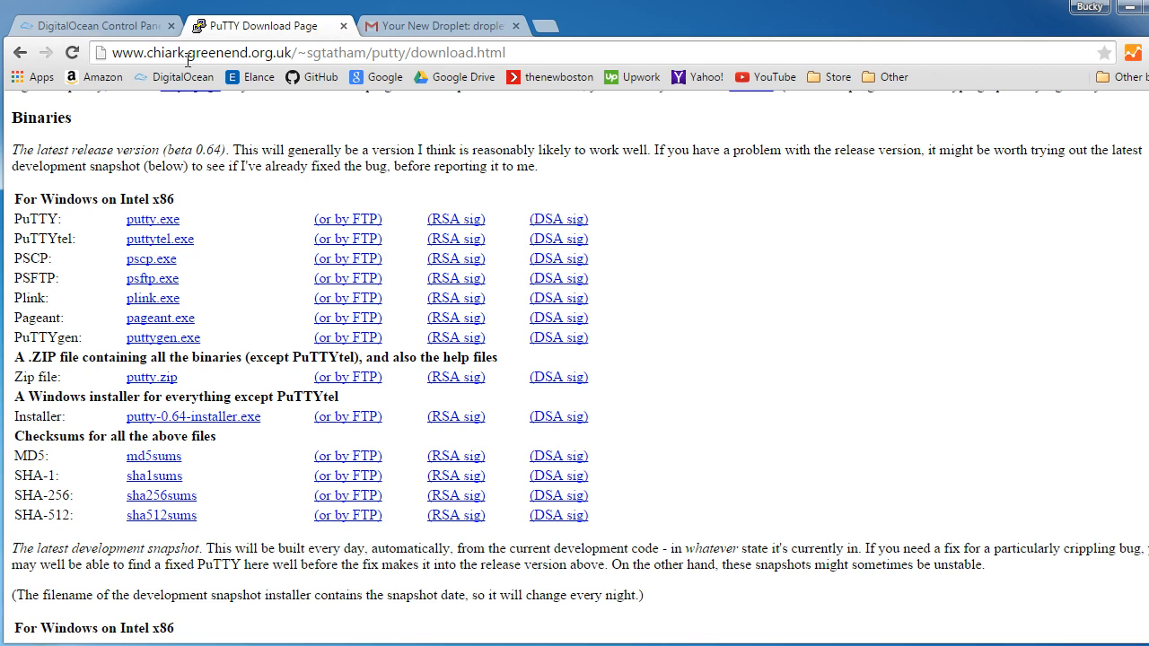
pyautogui.moveTo(517, 185)
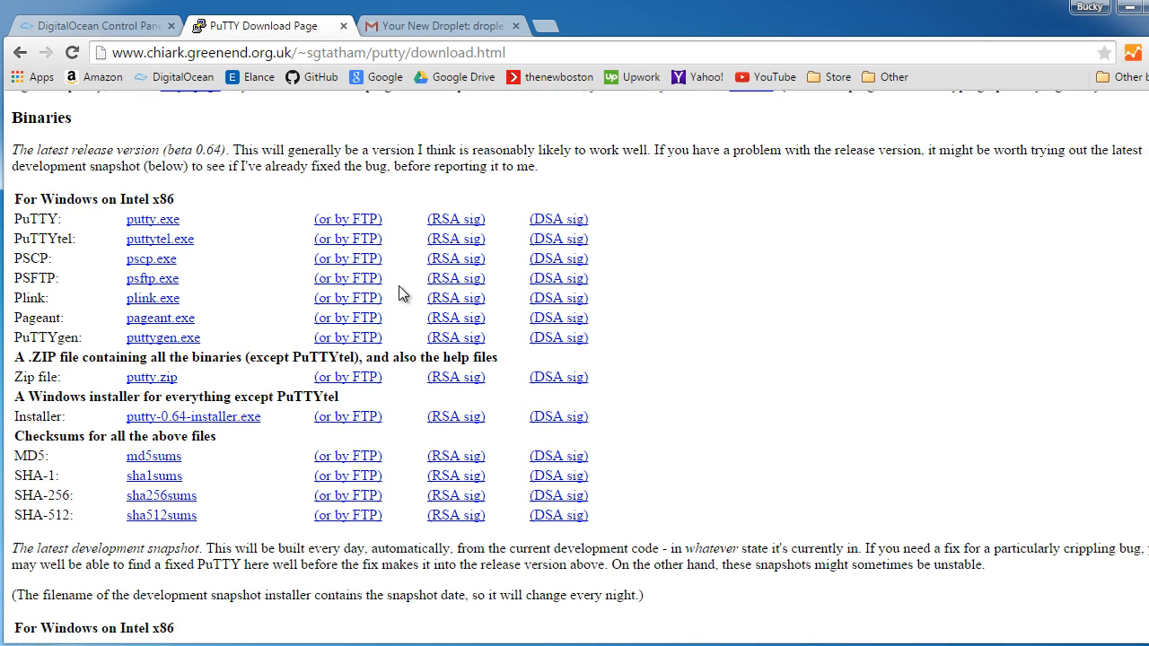
pyautogui.moveTo(781, 318)
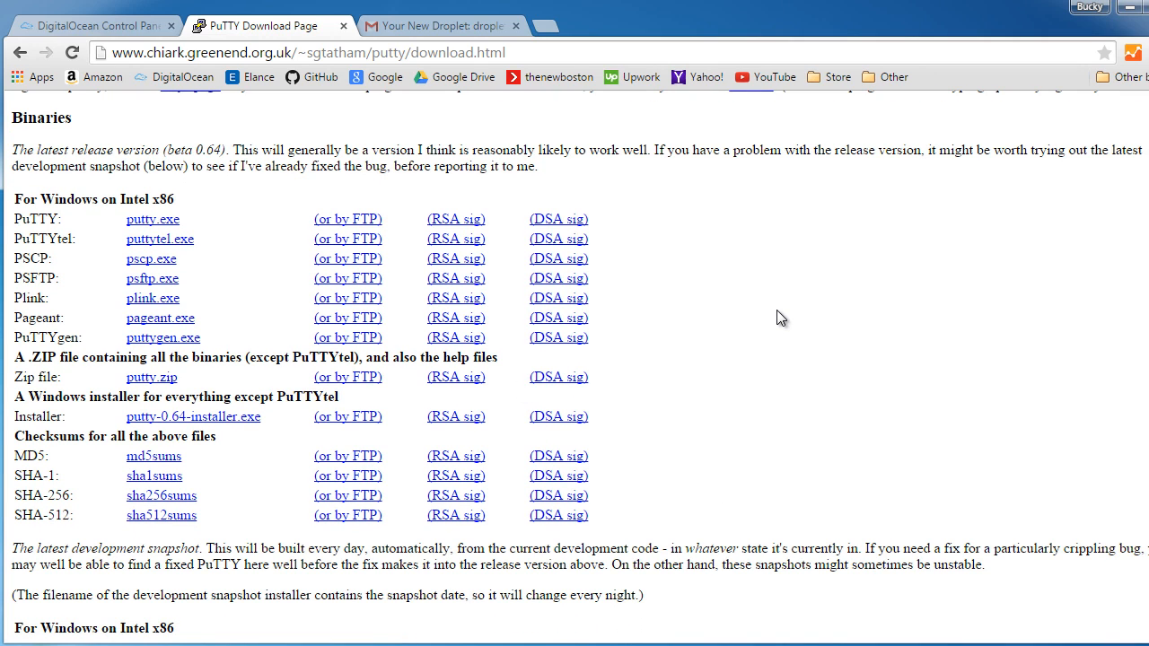
pyautogui.moveTo(776, 316)
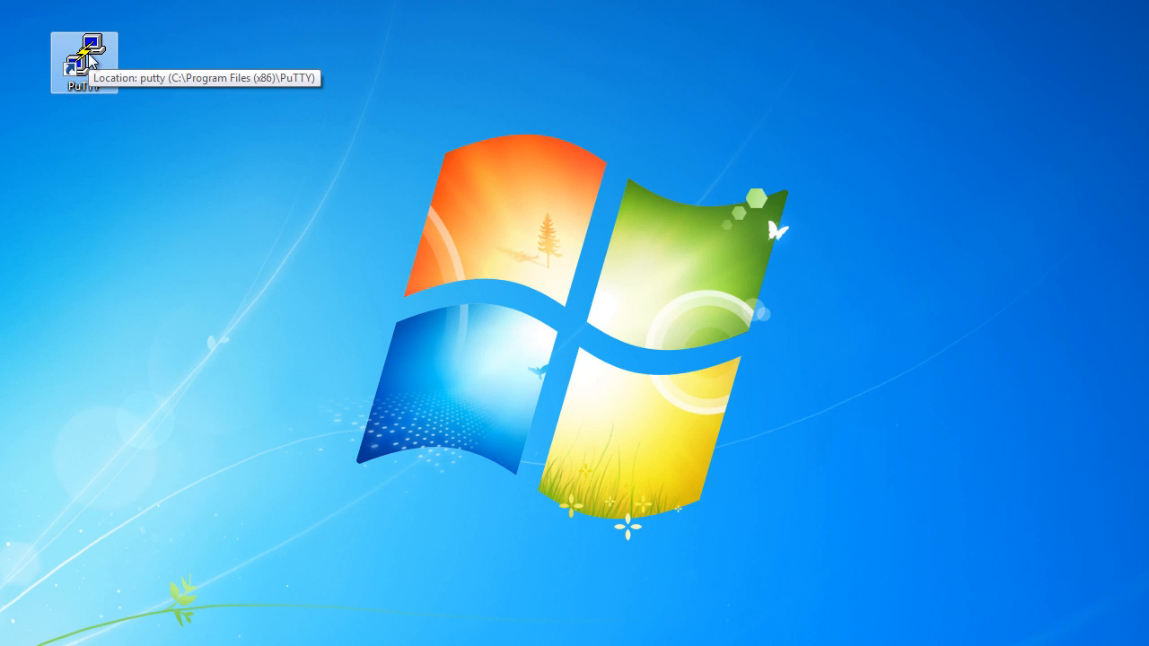
pyautogui.moveTo(201, 282)
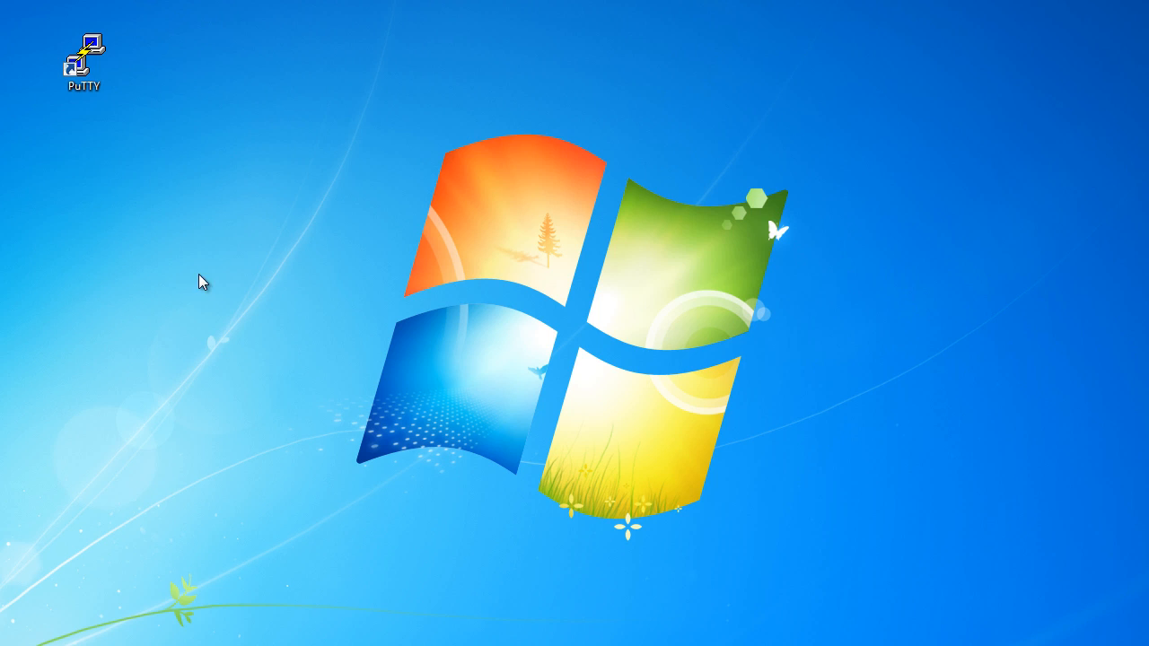
pyautogui.moveTo(333, 281)
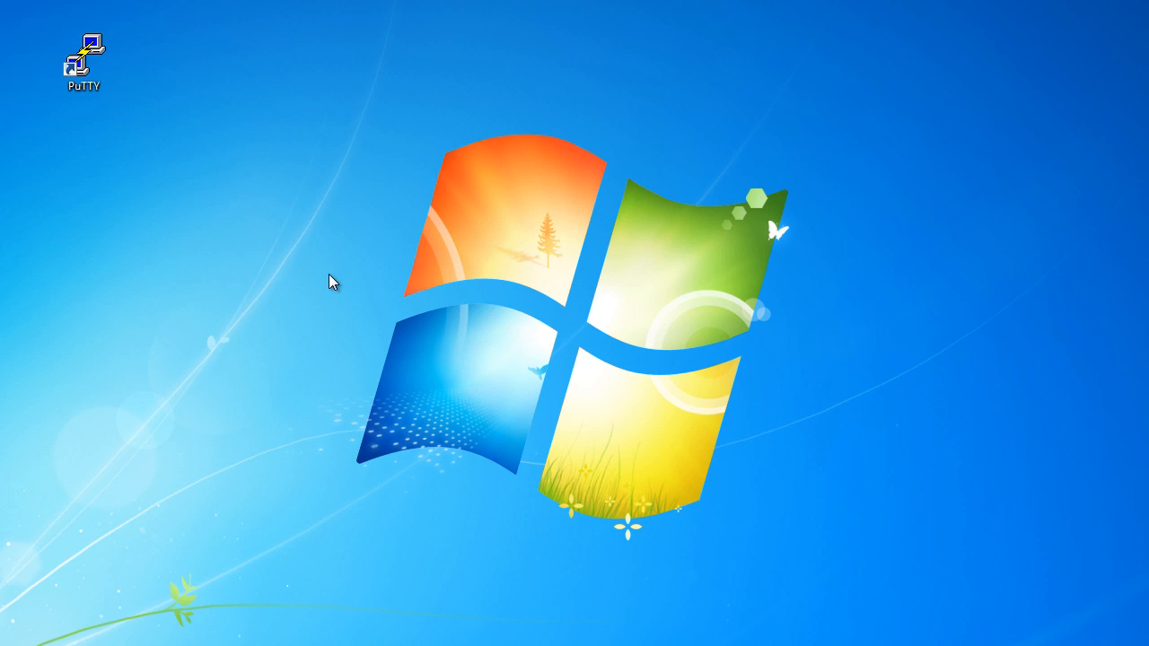
pyautogui.moveTo(83, 54)
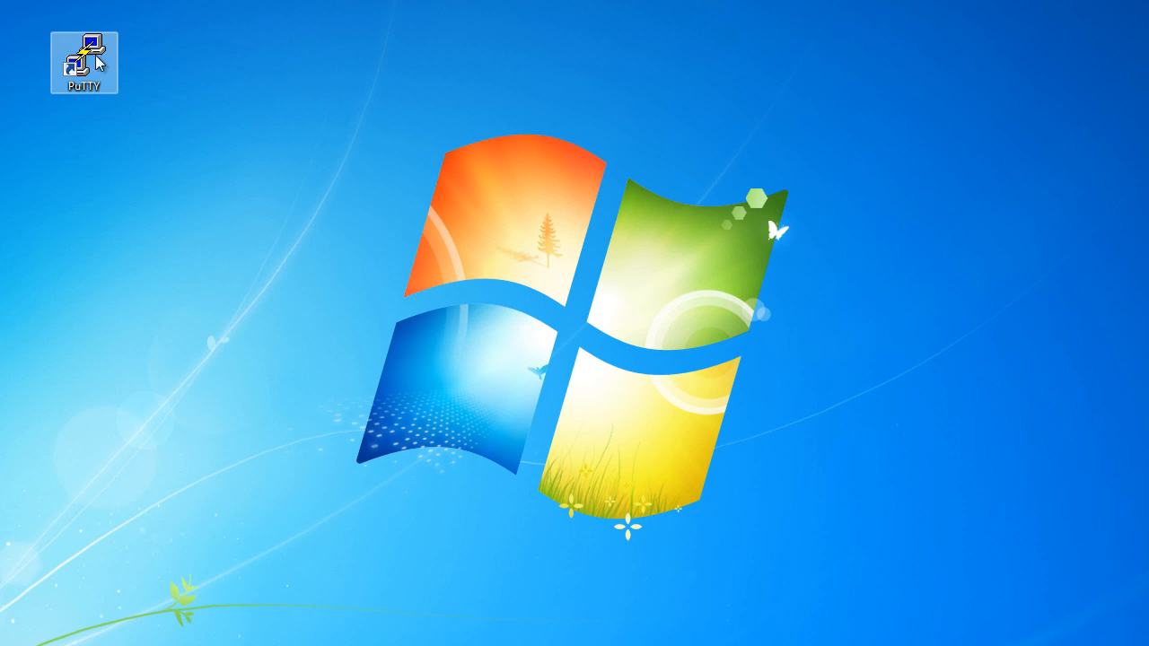
# Step: Launch PuTTY and delete the old saved 'Droplet 01' session
pyautogui.doubleClick(82, 56)
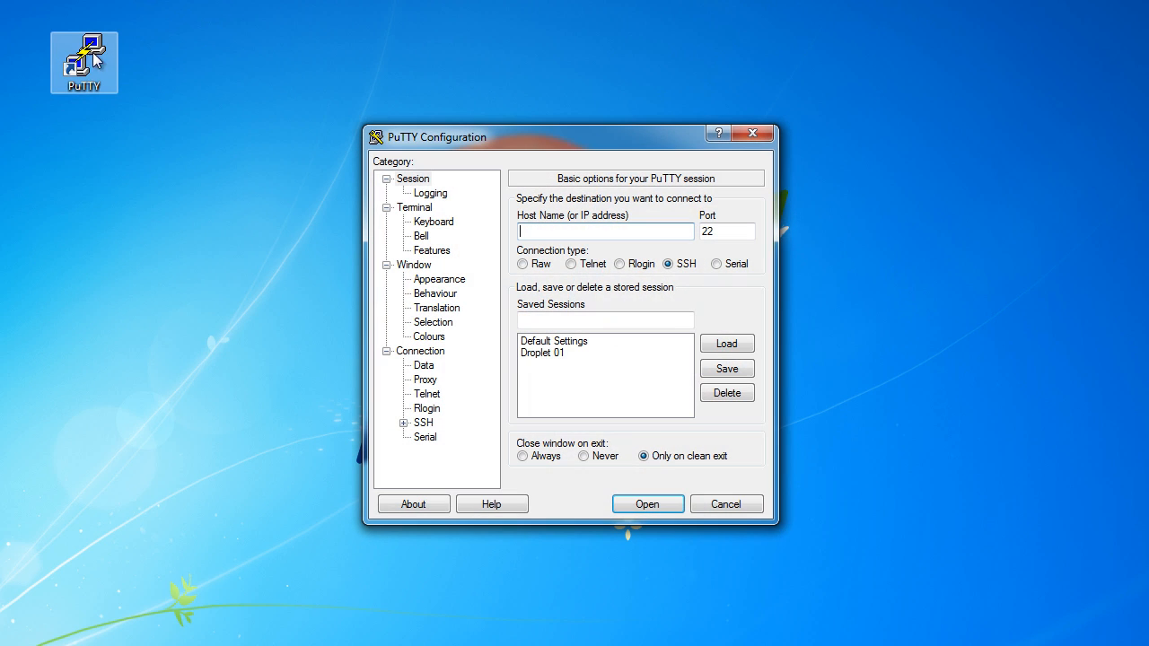
pyautogui.click(543, 352)
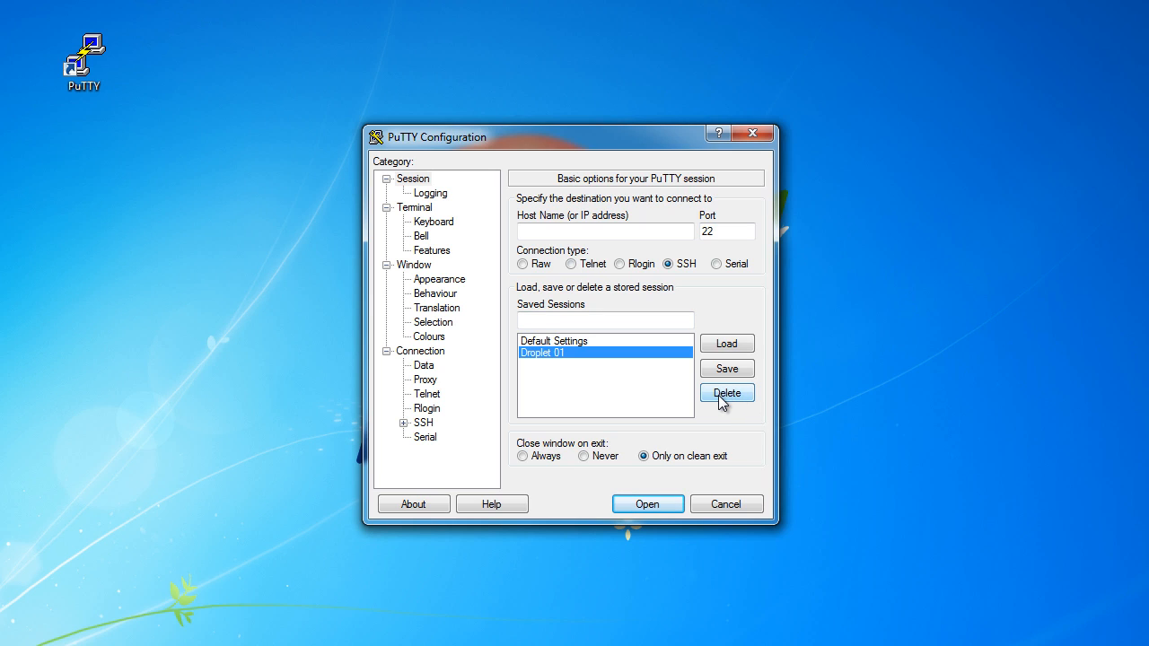
pyautogui.click(726, 391)
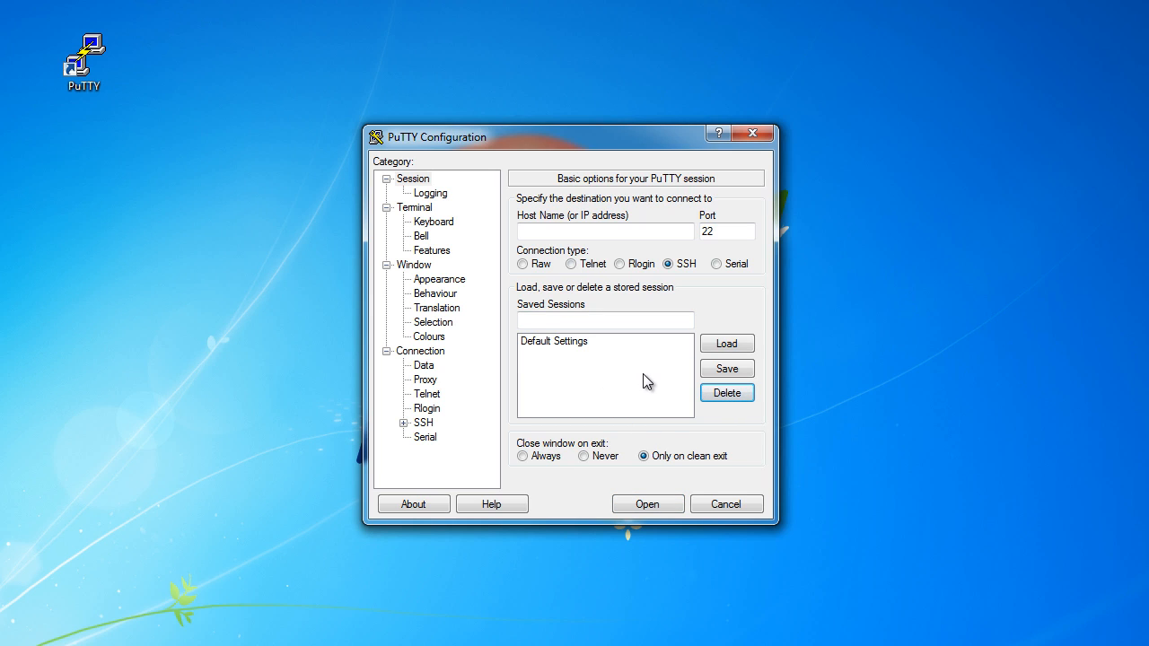
pyautogui.moveTo(657, 363)
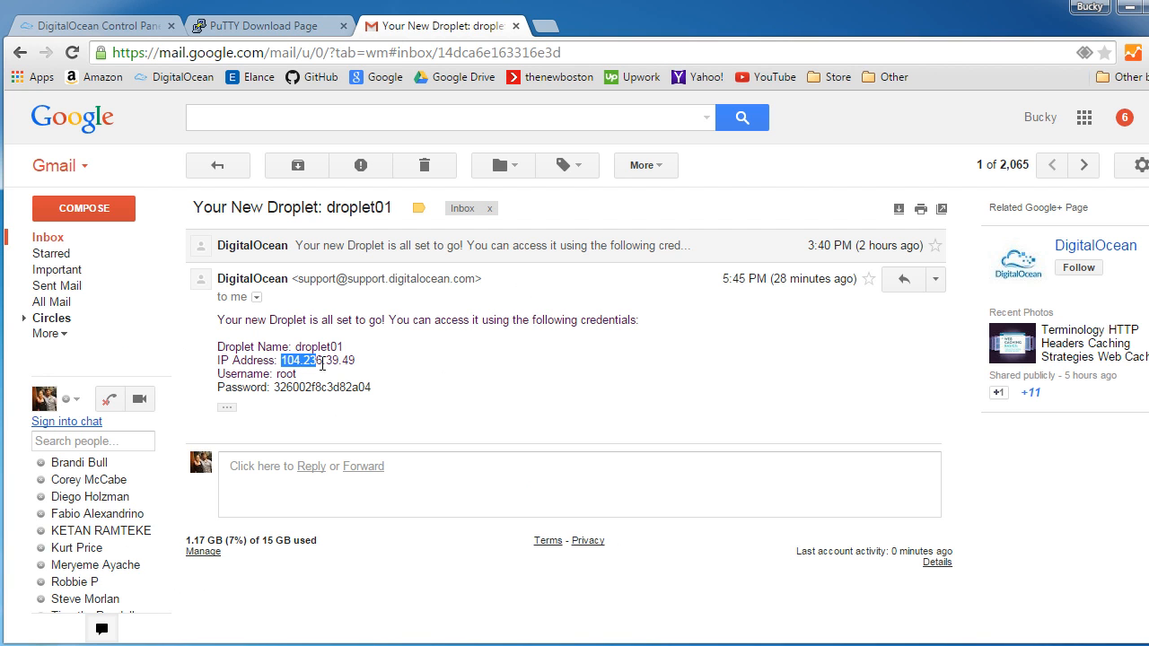
# Step: Save an SSH session to 104.236.39.49 on port 22 named 'Droplet 01'
pyautogui.rightClick(319, 359)
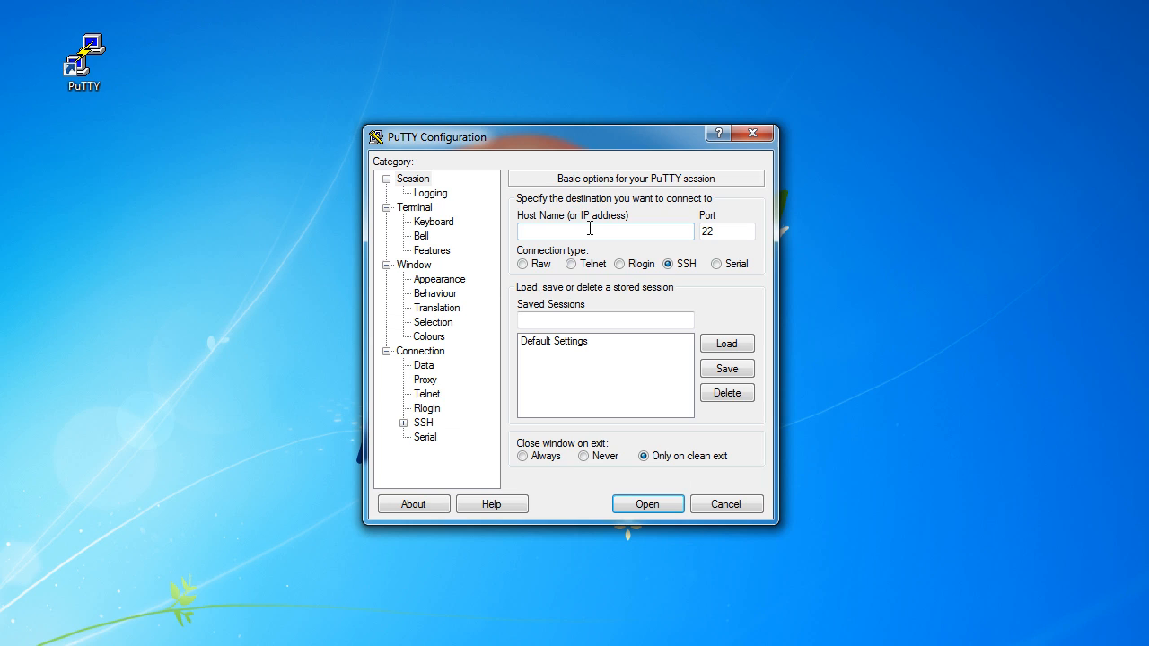
pyautogui.write('104.236.39.49')
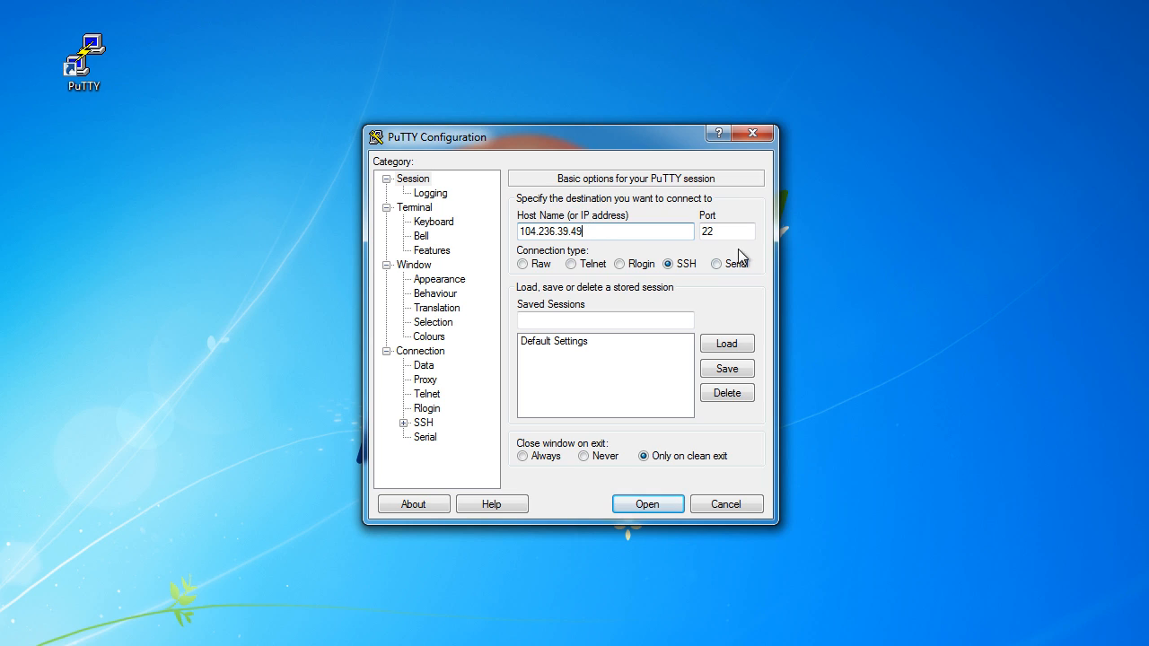
pyautogui.click(727, 230)
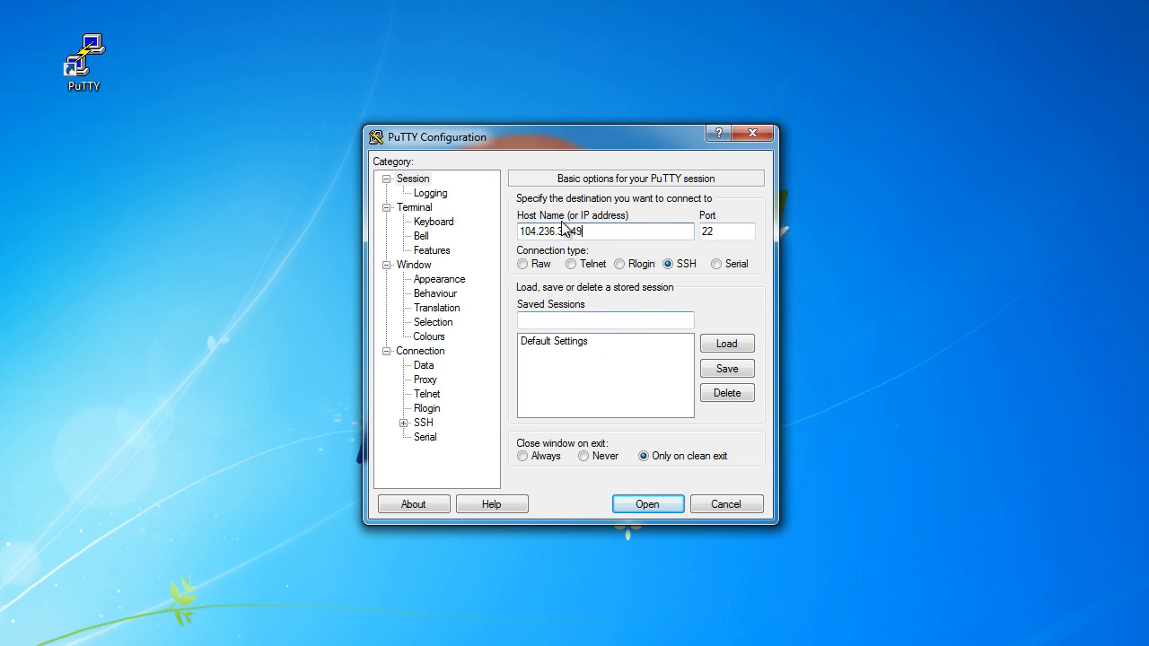
pyautogui.write('Dro')
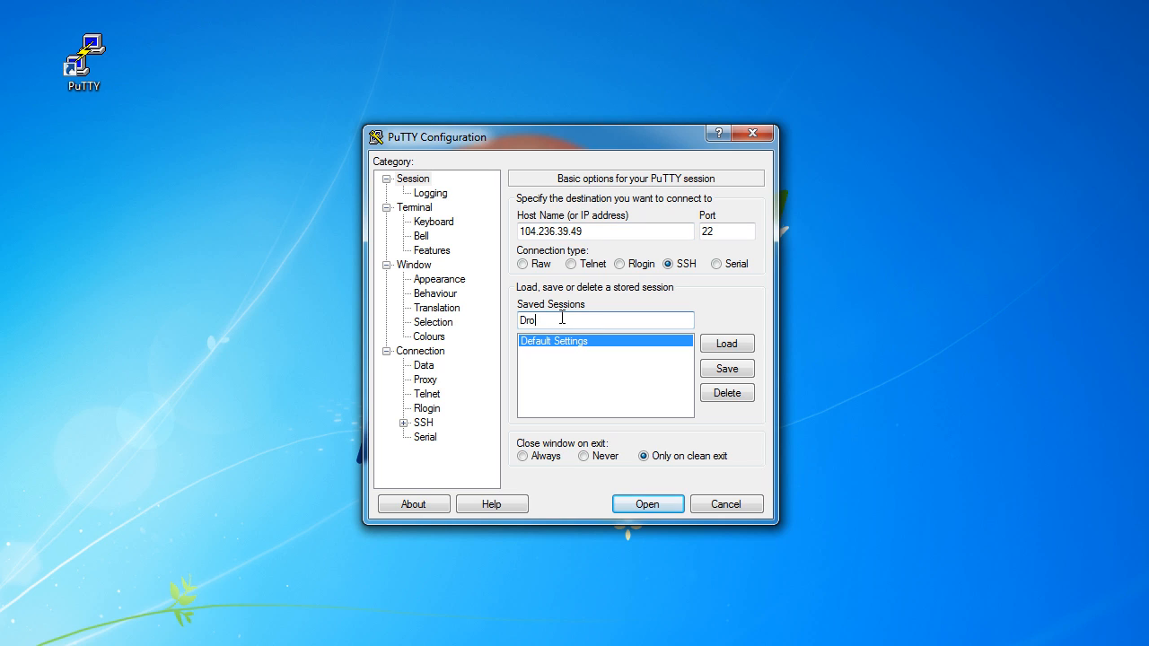
pyautogui.write('plet 01')
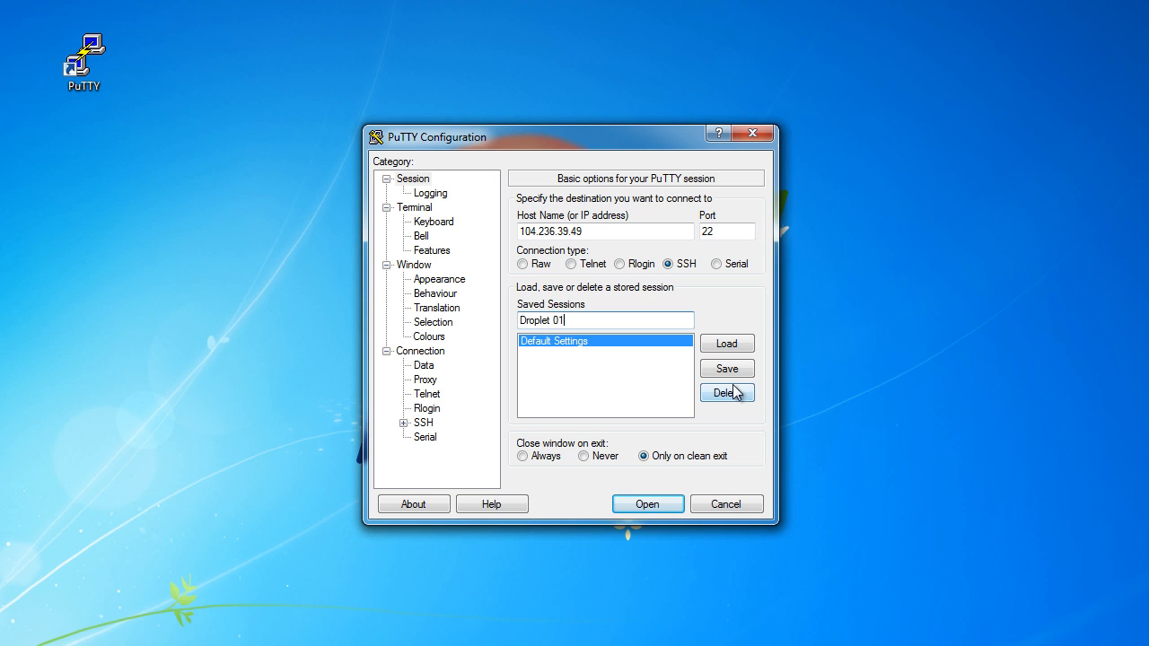
pyautogui.click(726, 368)
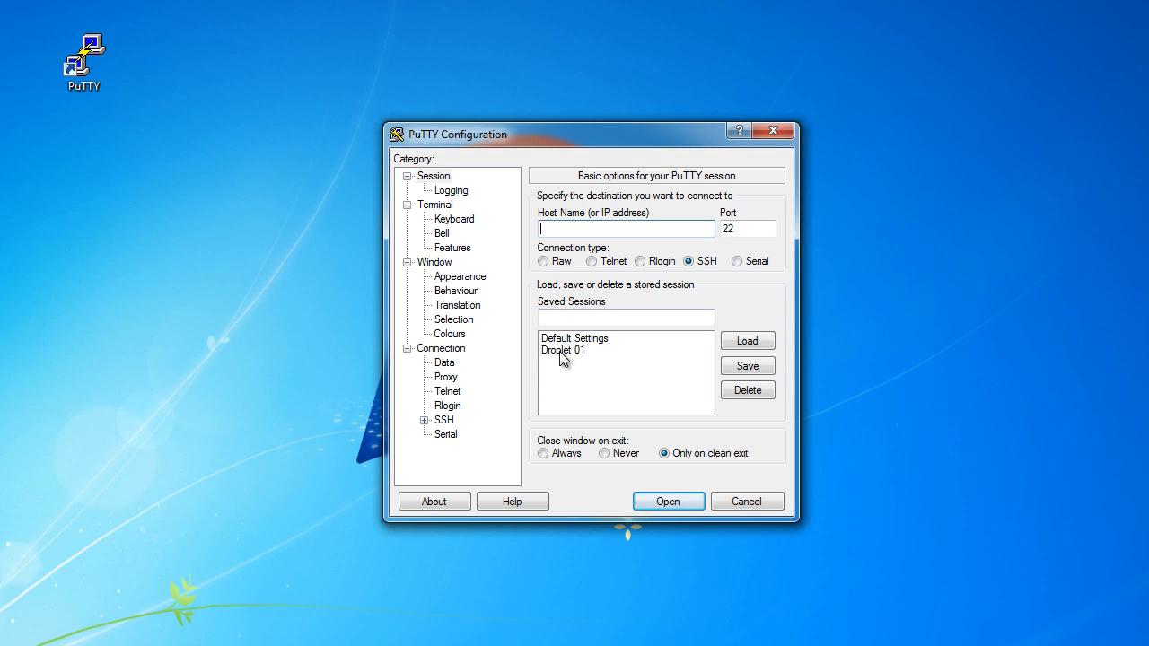
# Step: Load the saved 'Droplet 01' session back into the configuration
pyautogui.click(564, 350)
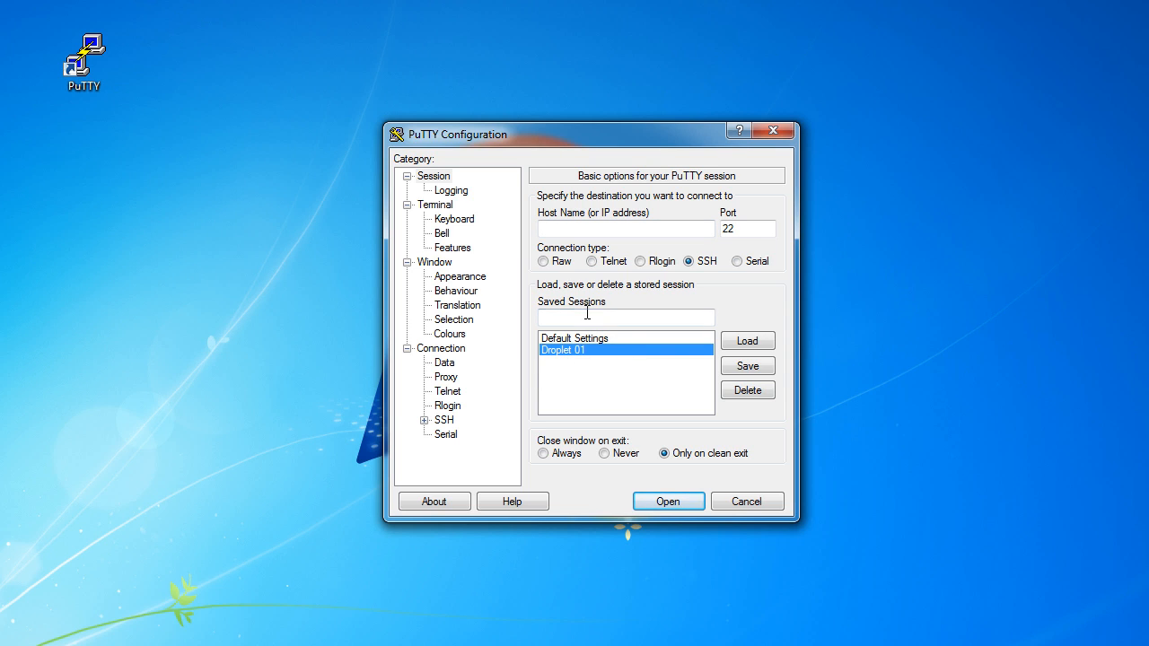
pyautogui.click(747, 341)
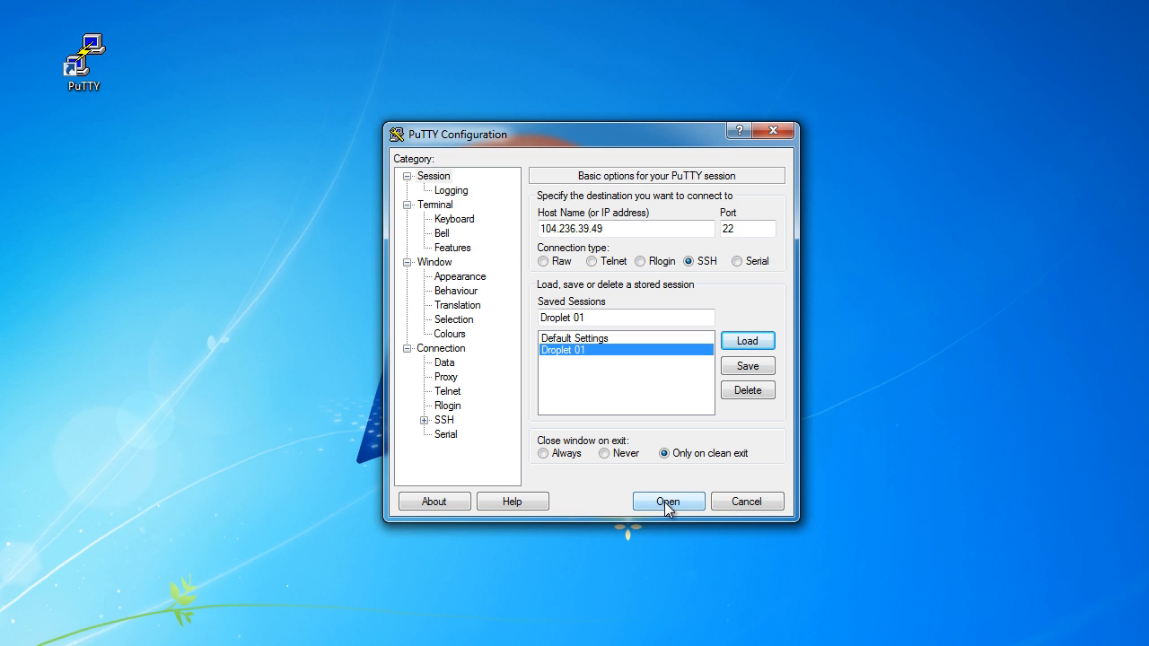
# Step: Connect to the droplet and log in as root at the 'login as:' prompt
pyautogui.click(668, 501)
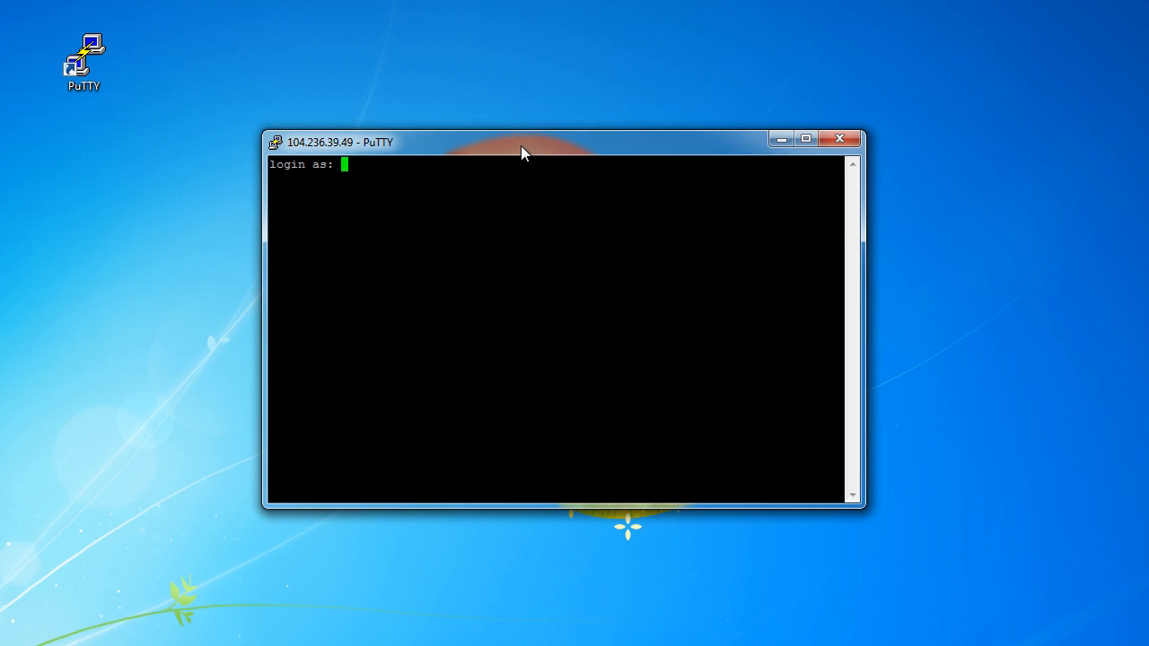
pyautogui.moveTo(524, 142); pyautogui.dragTo(517, 151)
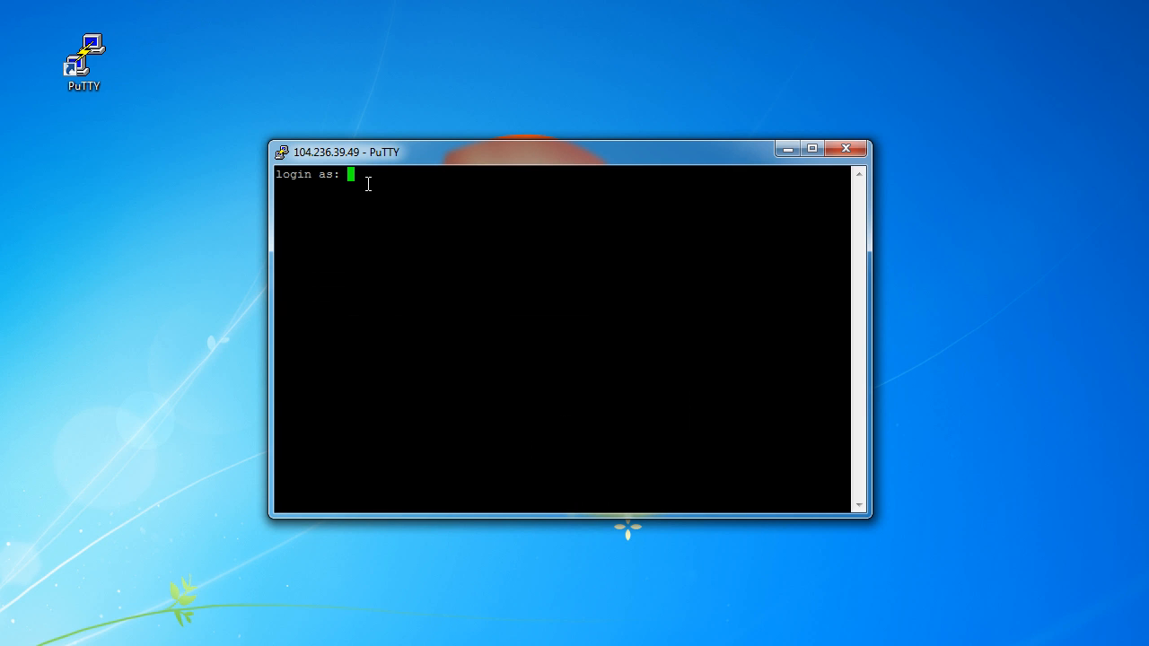
pyautogui.write('root')
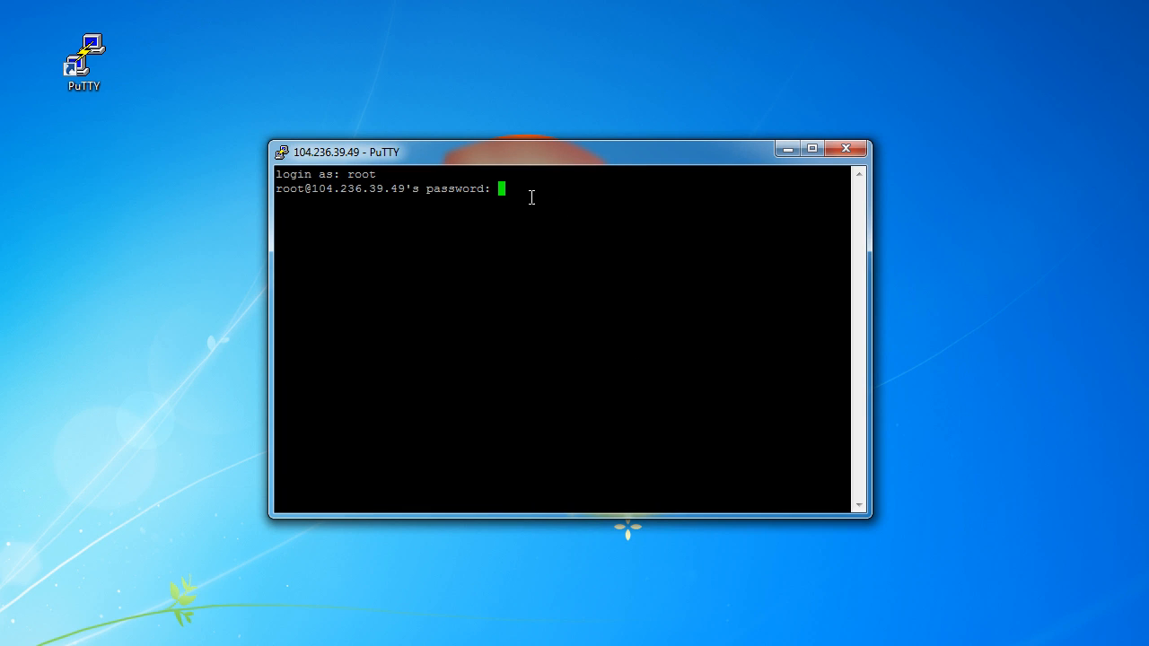
pyautogui.moveTo(586, 242)
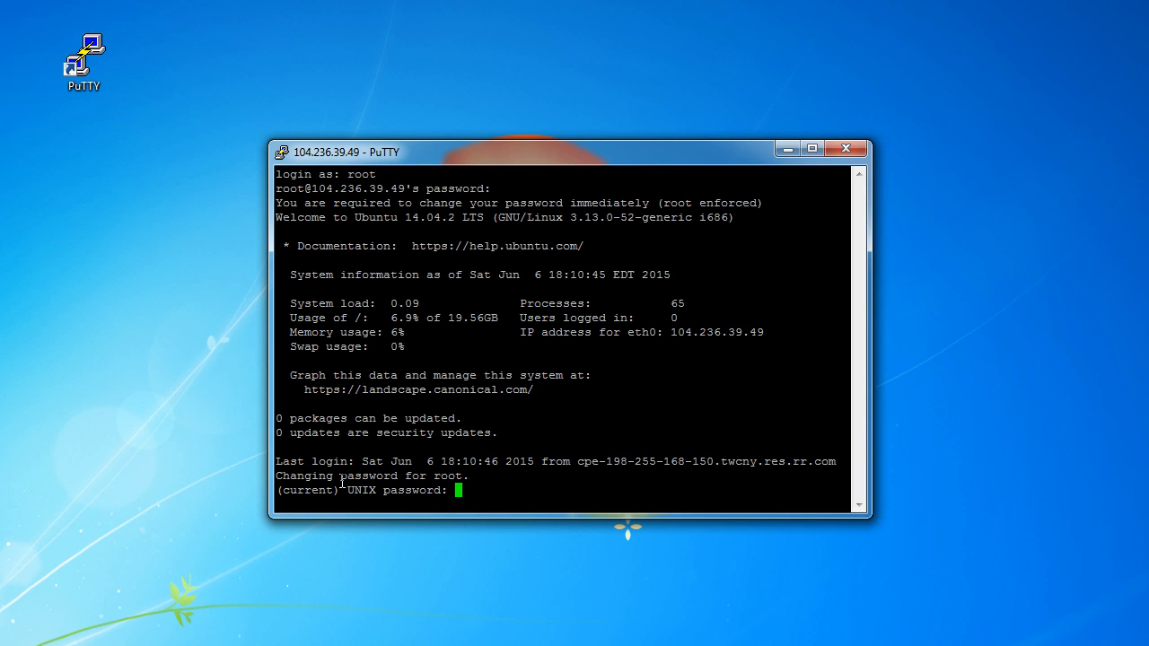
pyautogui.moveTo(551, 487)
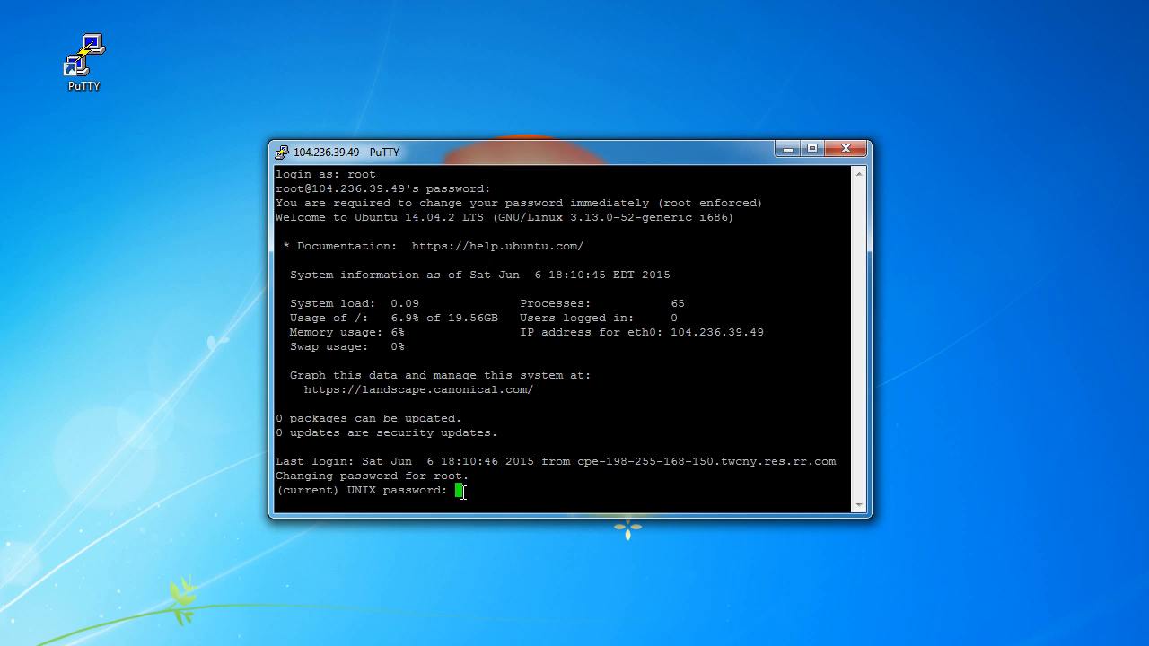
pyautogui.moveTo(535, 411)
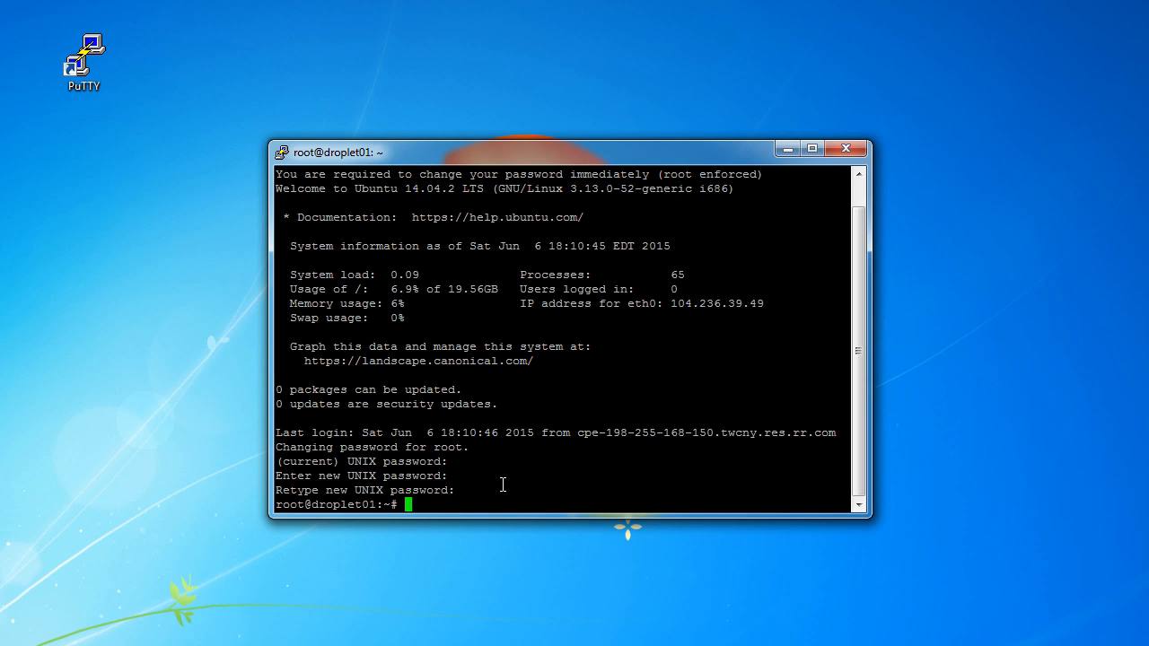
# Step: Enter the new root password and queue a 'clear' command at the shell
pyautogui.write('fsdfsdfasdf')
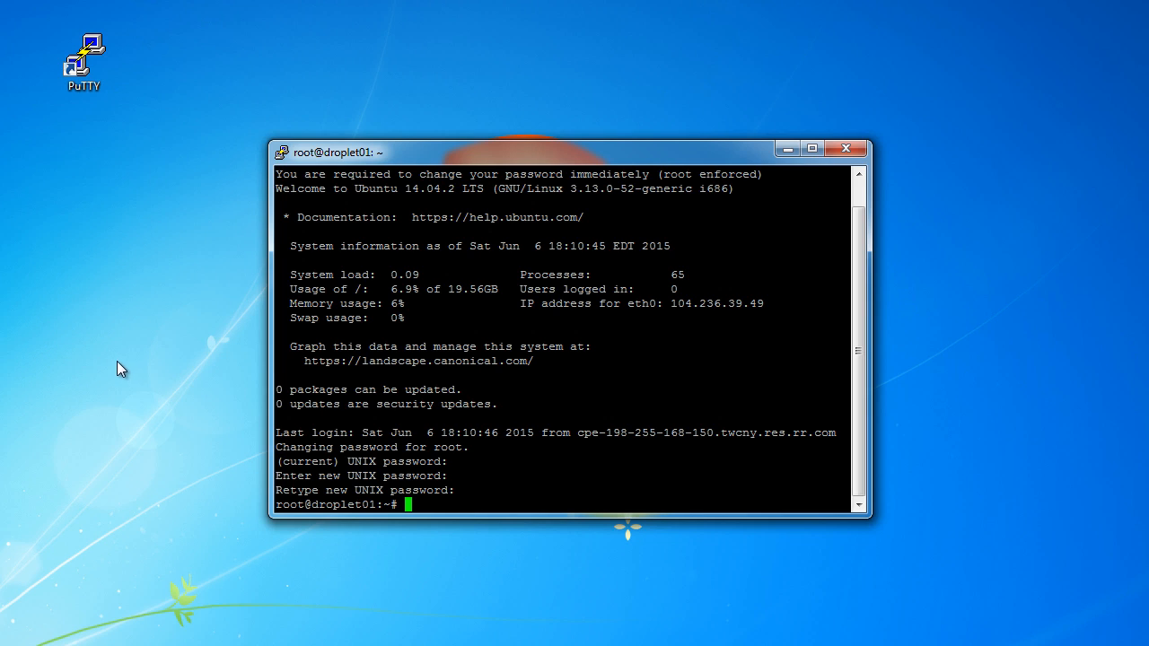
pyautogui.moveTo(421, 501)
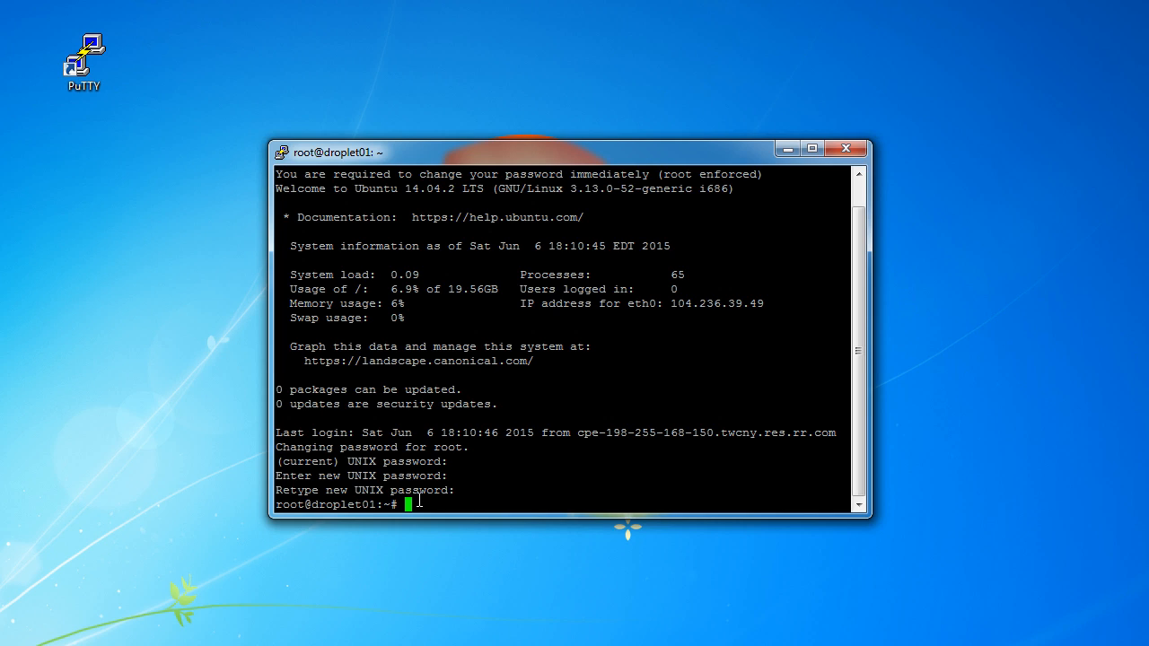
pyautogui.moveTo(427, 501)
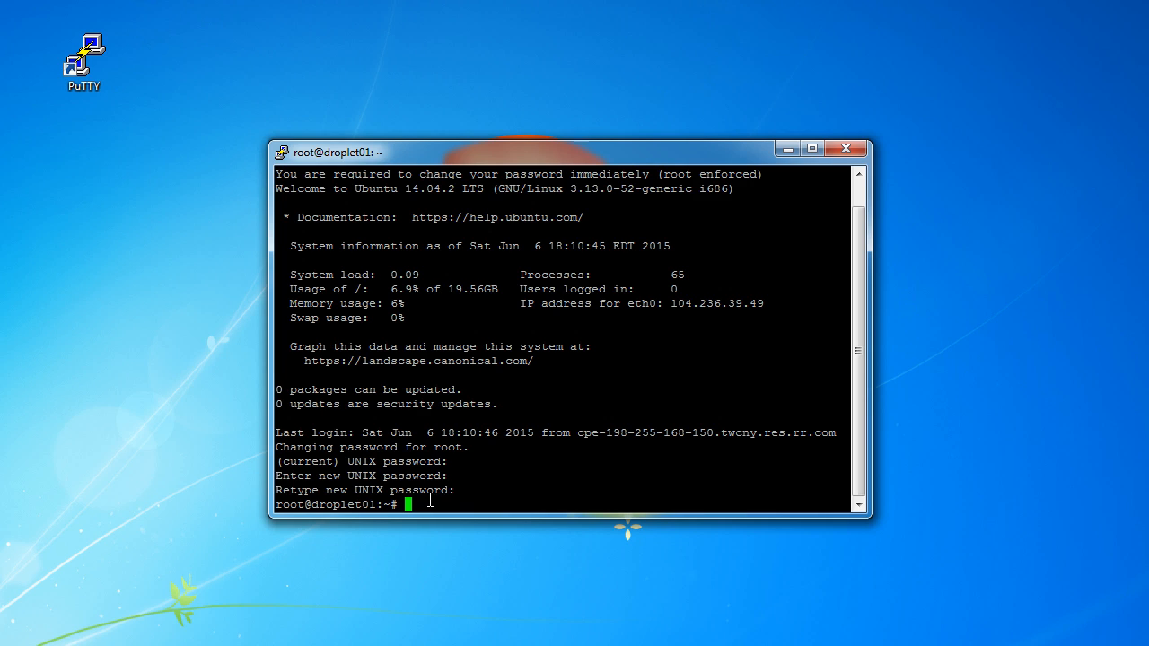
pyautogui.write('clear')
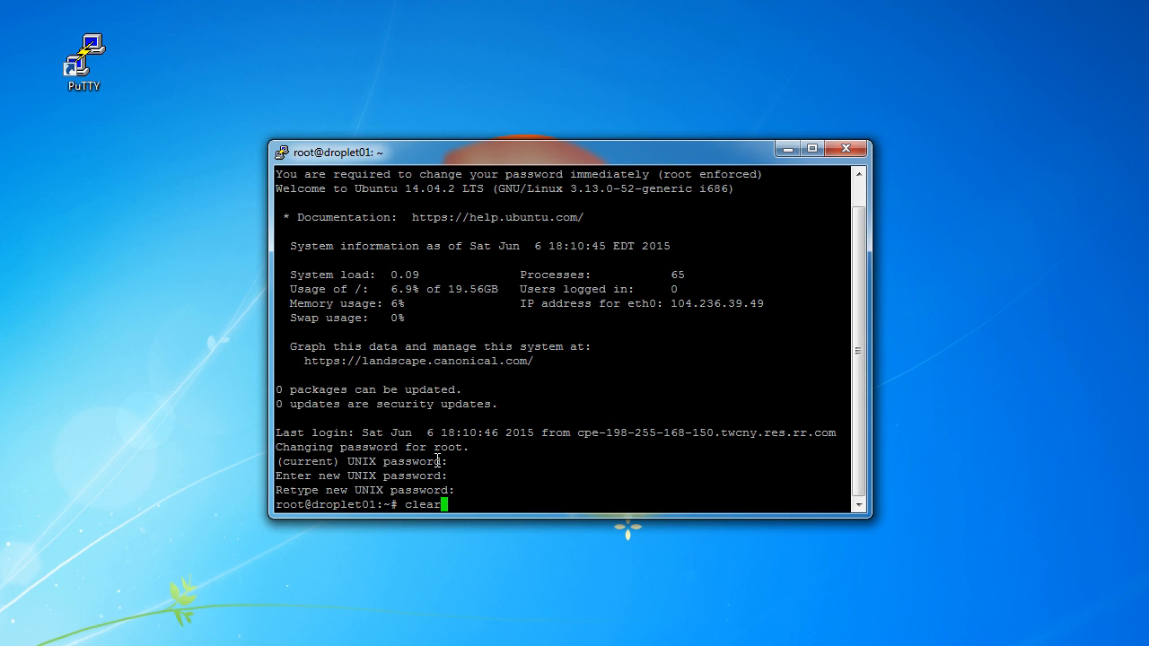
pyautogui.moveTo(503, 456)
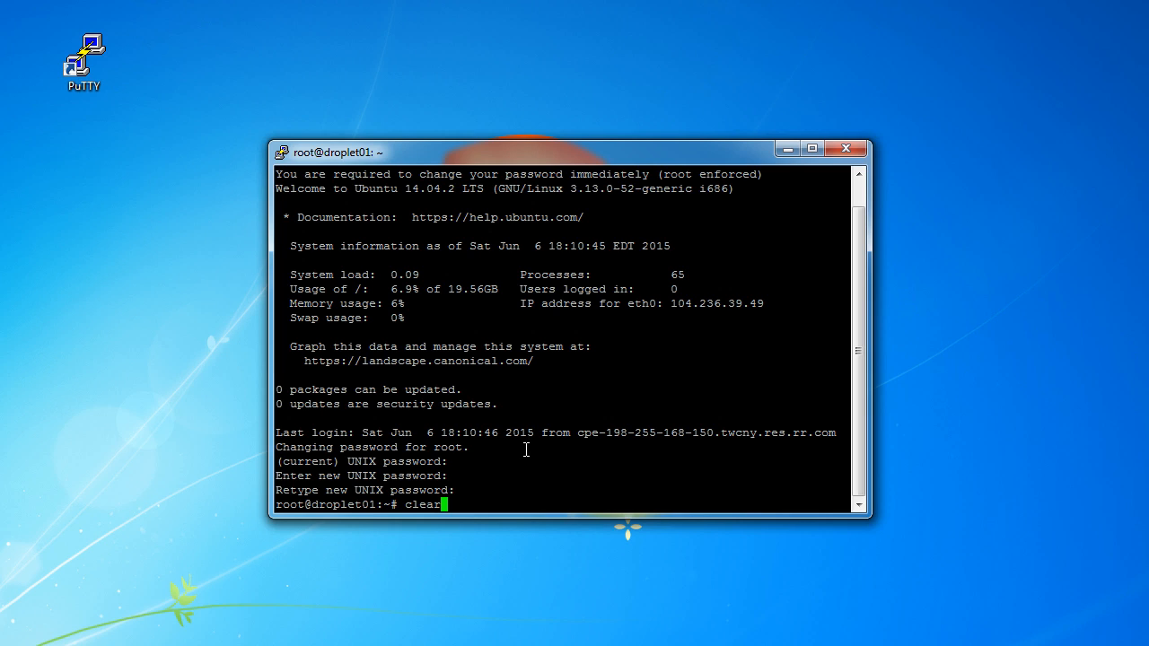
pyautogui.moveTo(583, 337)
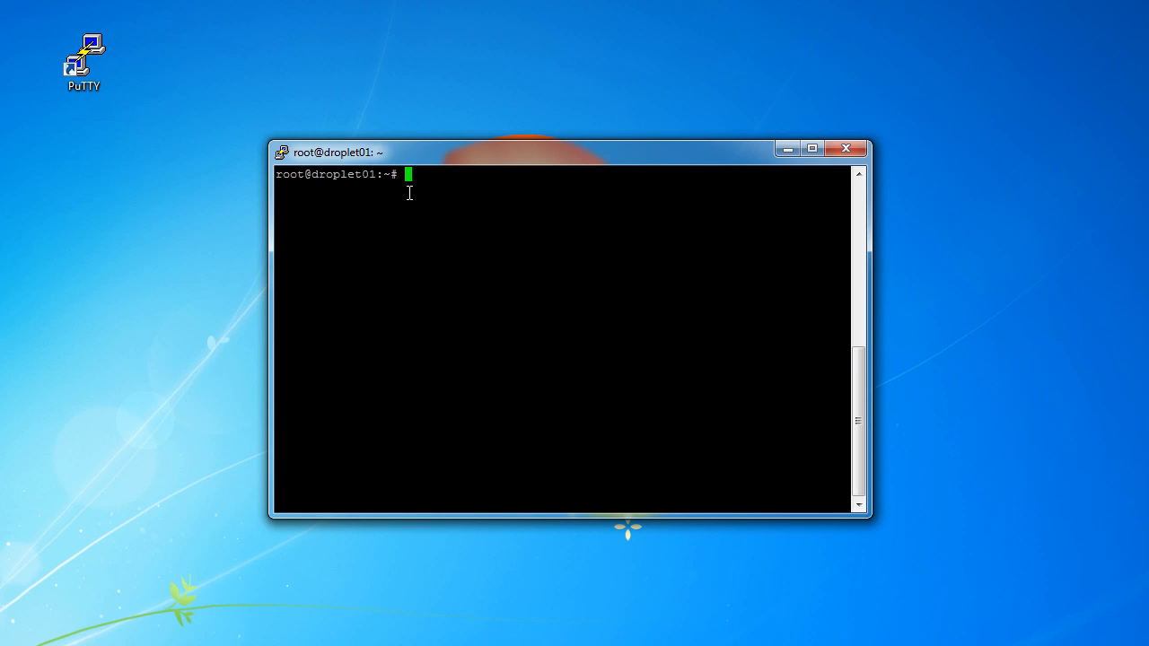
pyautogui.moveTo(418, 174)
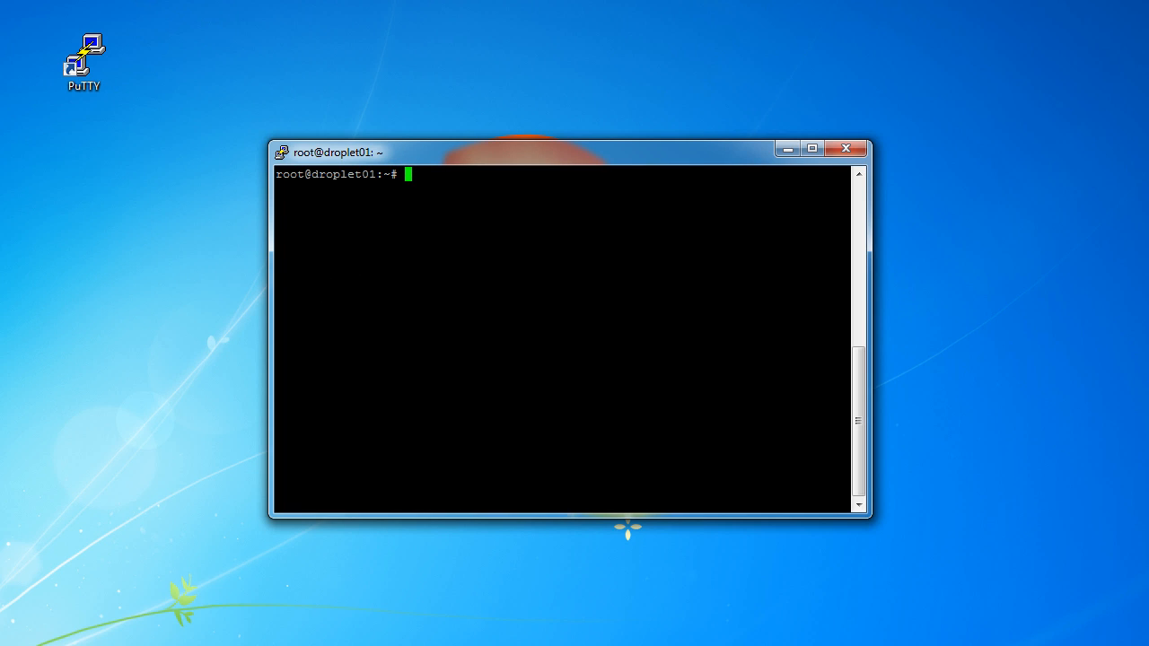
pyautogui.moveTo(427, 160)
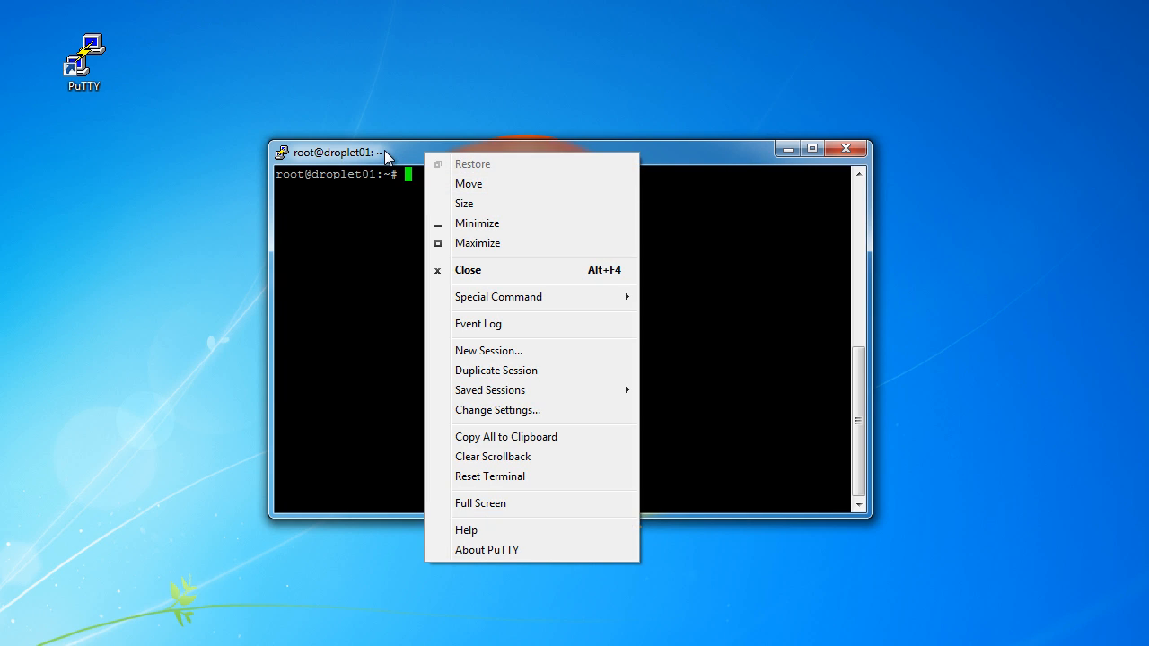
# Step: Reach the Window > Appearance options in the running session's settings
pyautogui.click(535, 151)
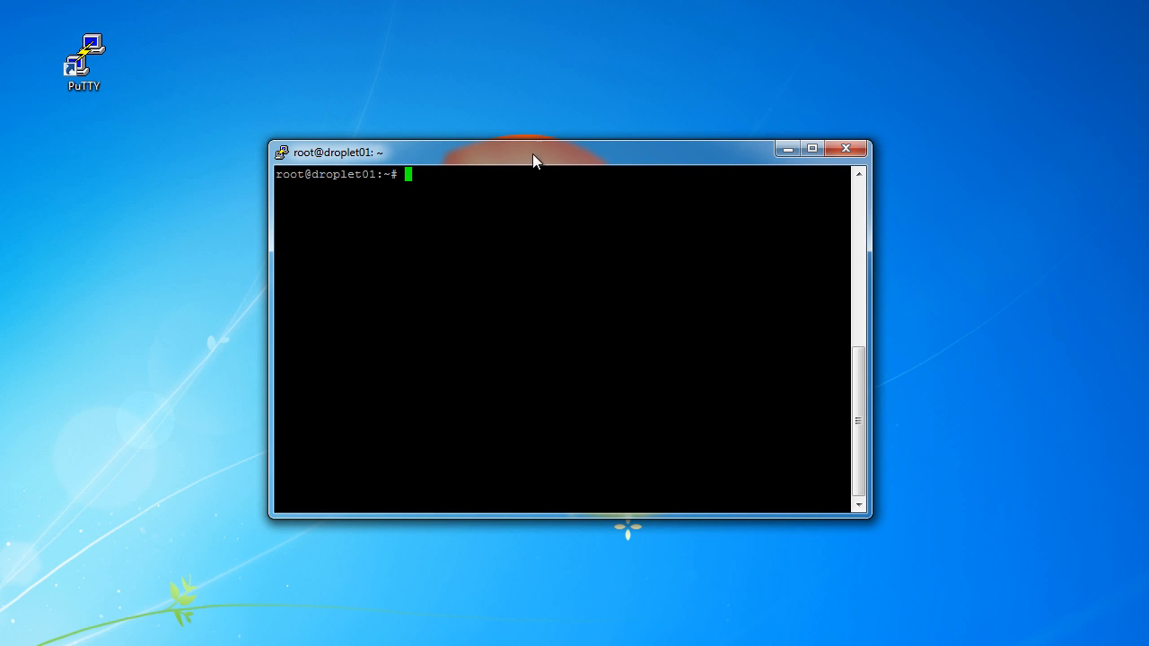
pyautogui.moveTo(526, 154)
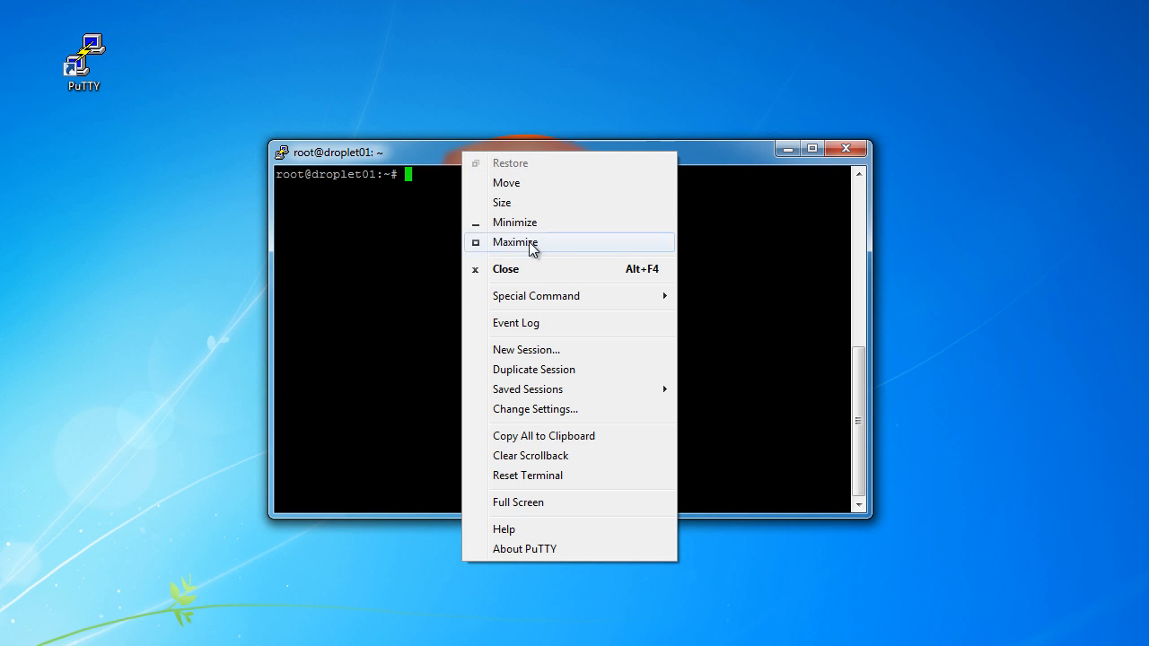
pyautogui.click(535, 409)
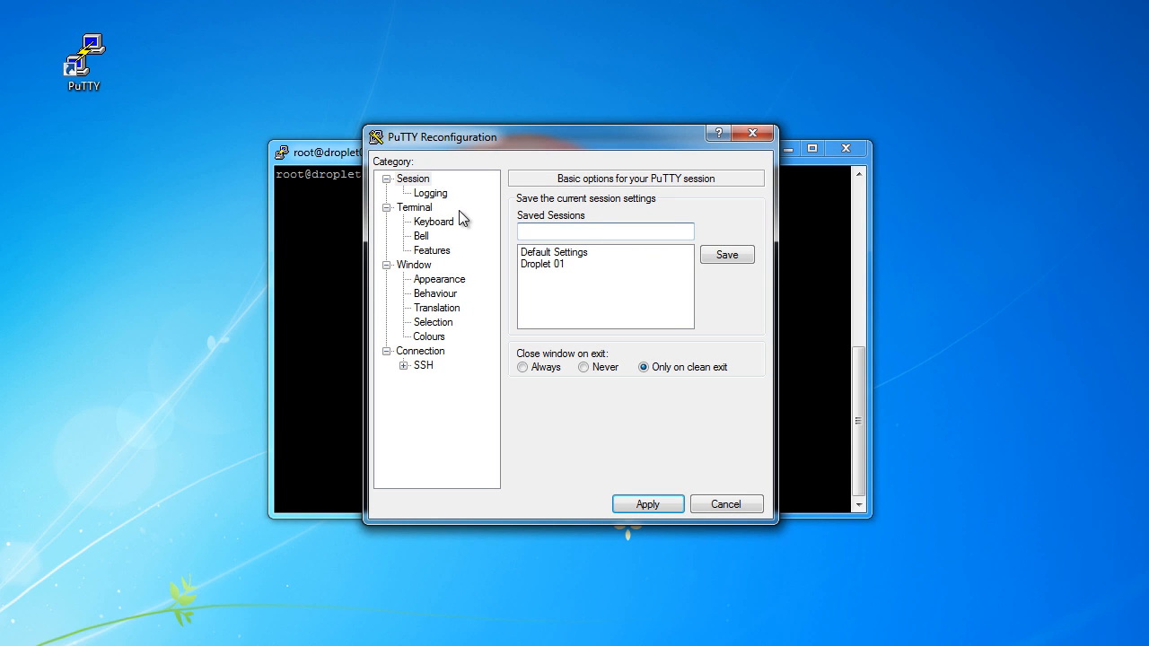
pyautogui.click(438, 280)
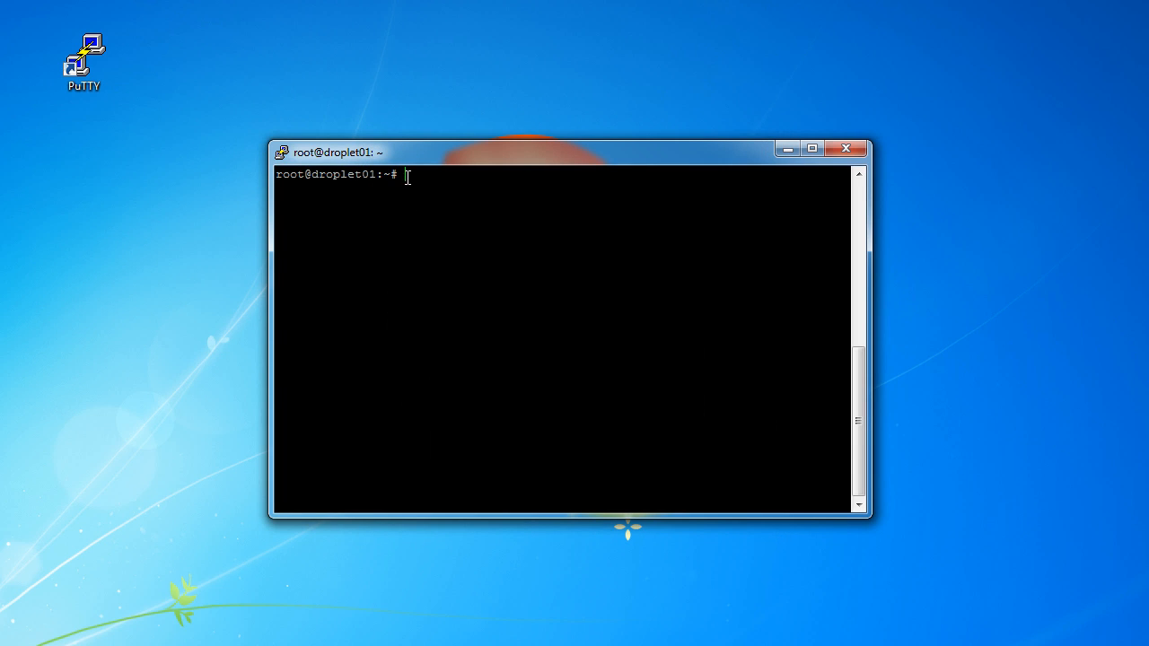
pyautogui.moveTo(643, 338)
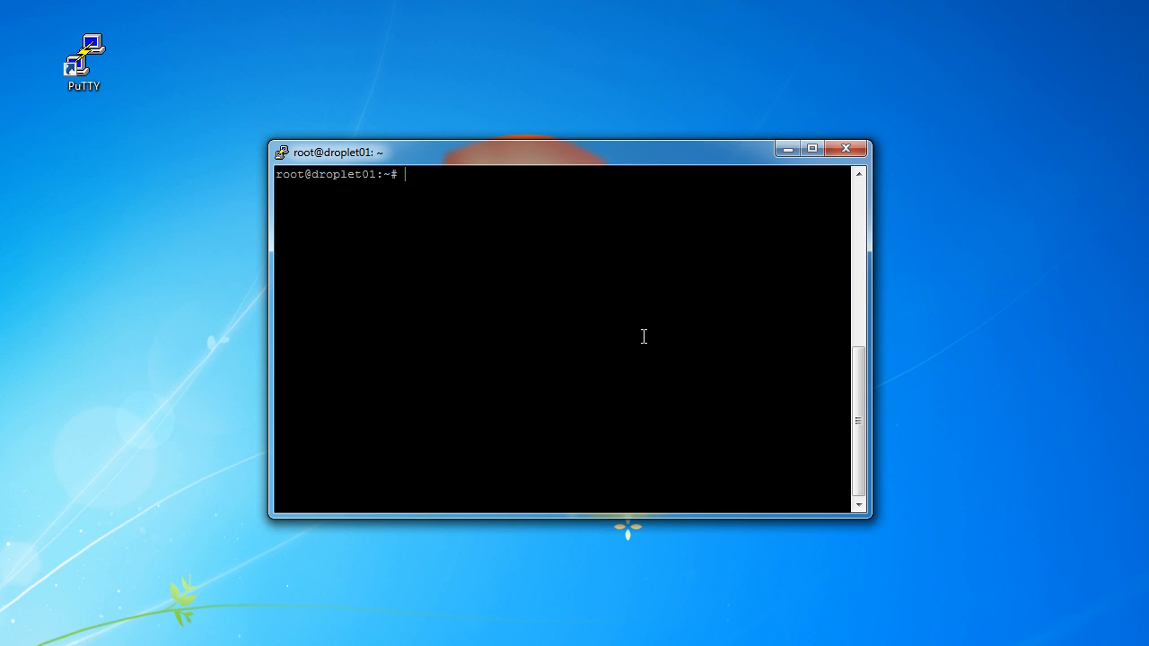
pyautogui.moveTo(754, 598)
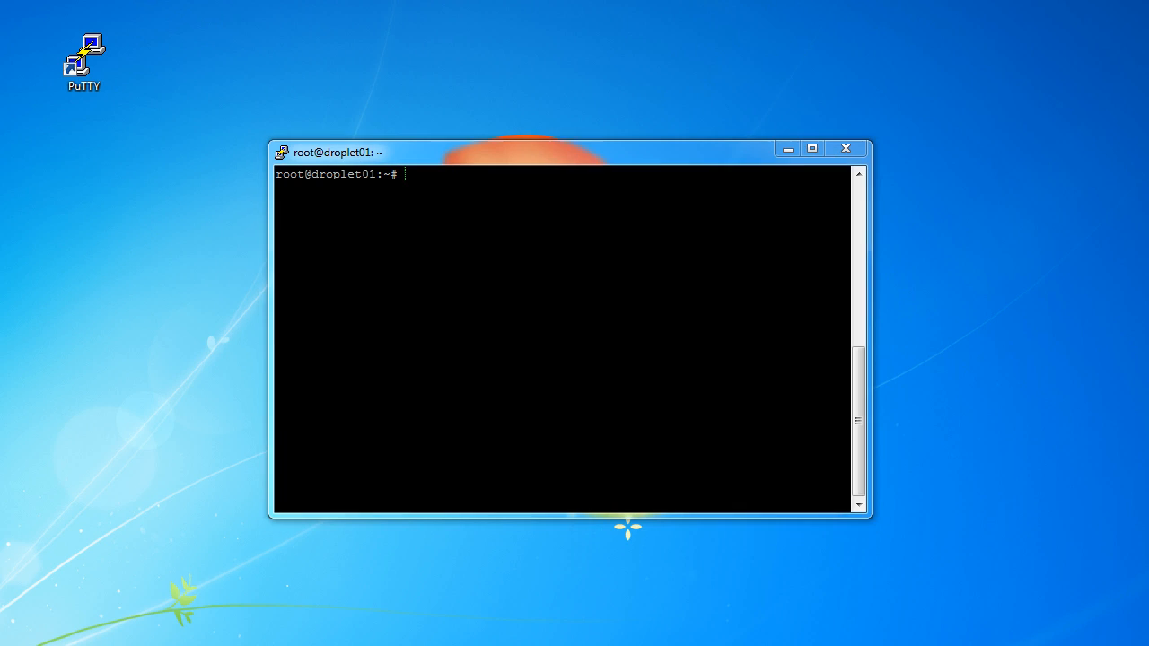
pyautogui.moveTo(1060, 327)
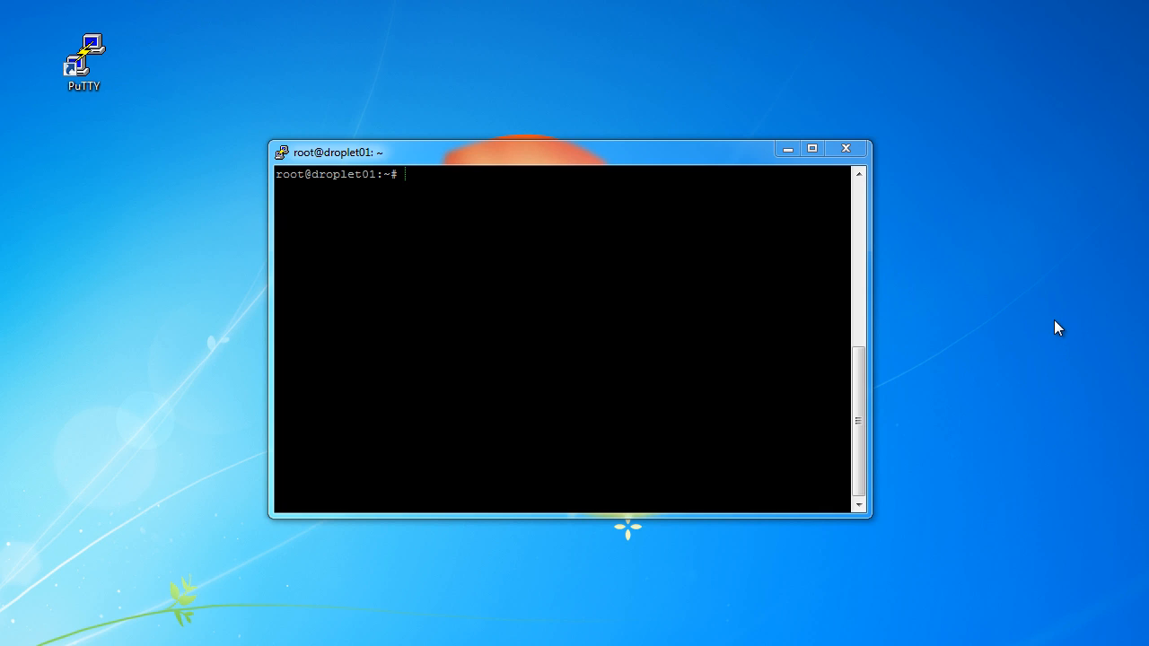
pyautogui.moveTo(1053, 327)
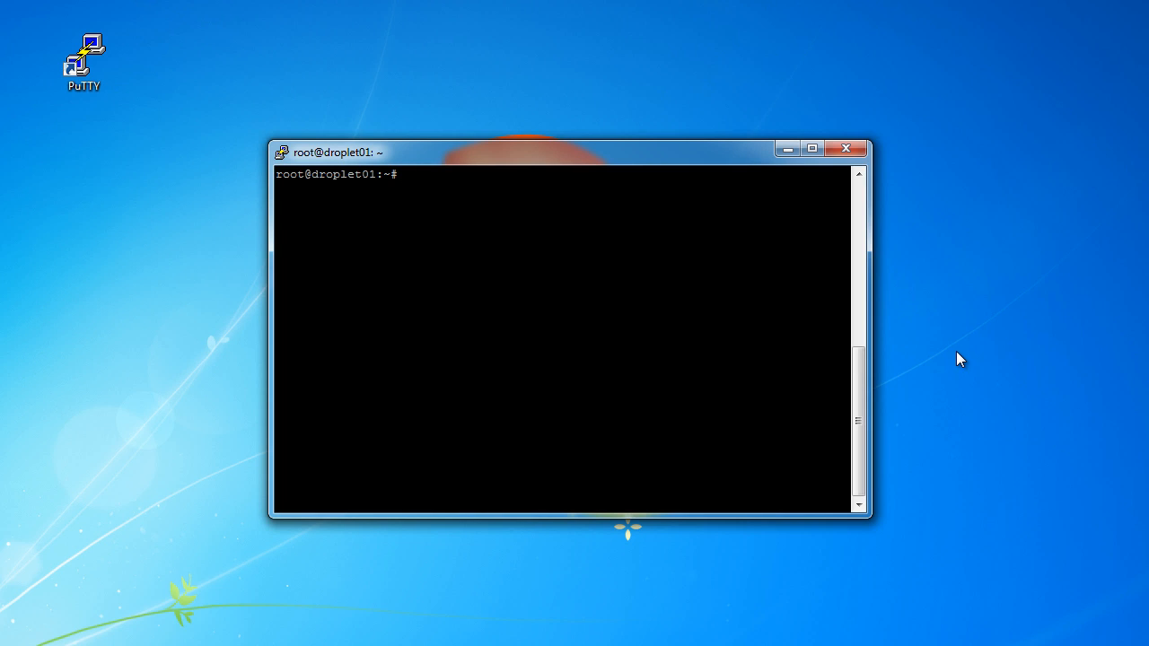
pyautogui.moveTo(955, 367)
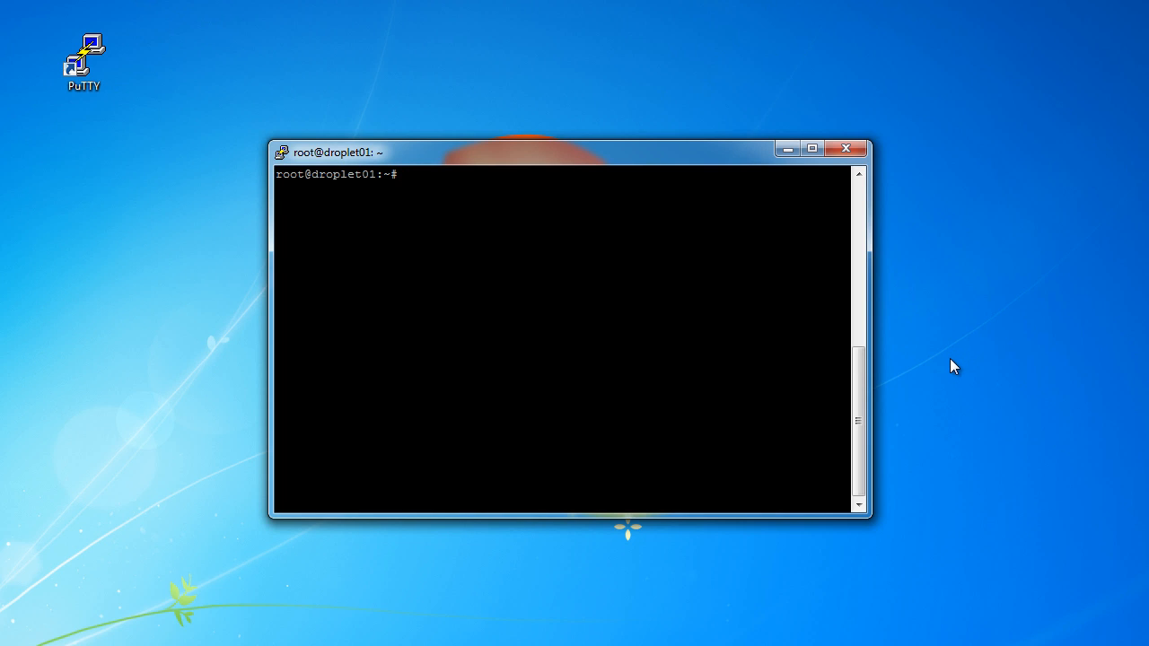
pyautogui.moveTo(948, 361)
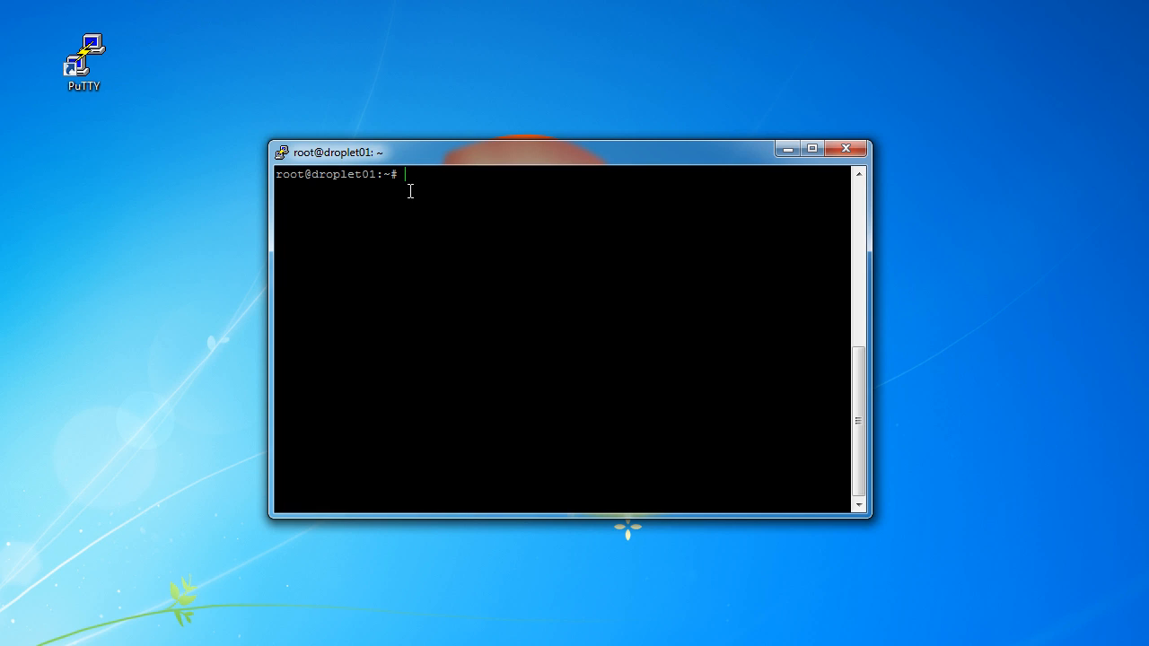
pyautogui.moveTo(296, 175)
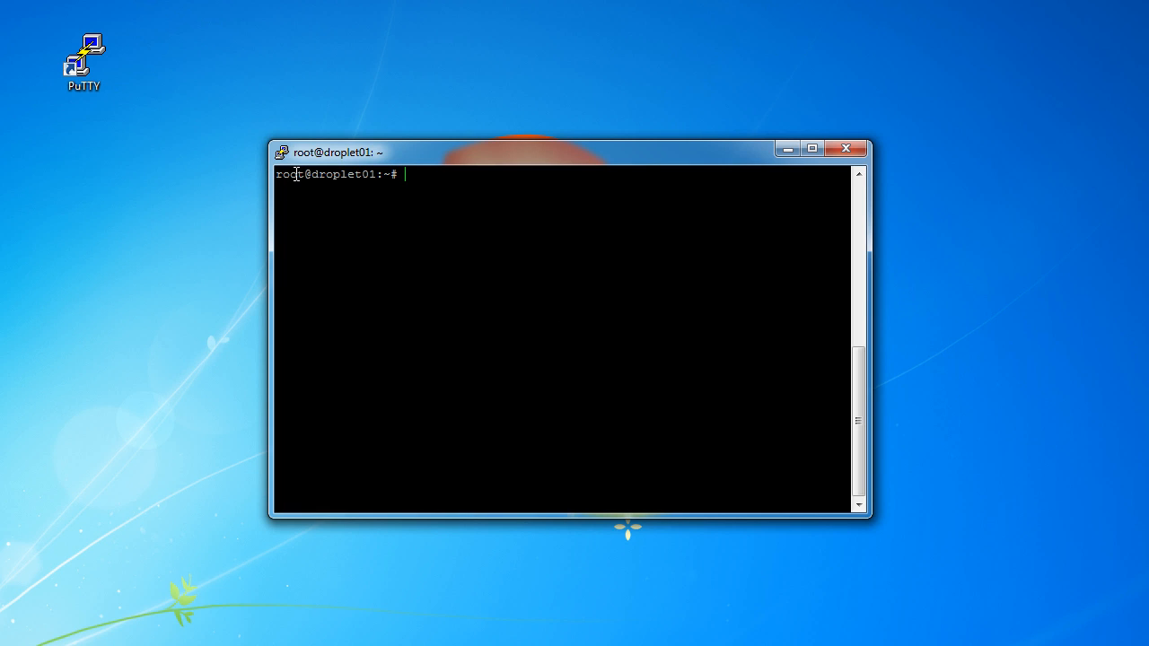
pyautogui.moveTo(528, 284)
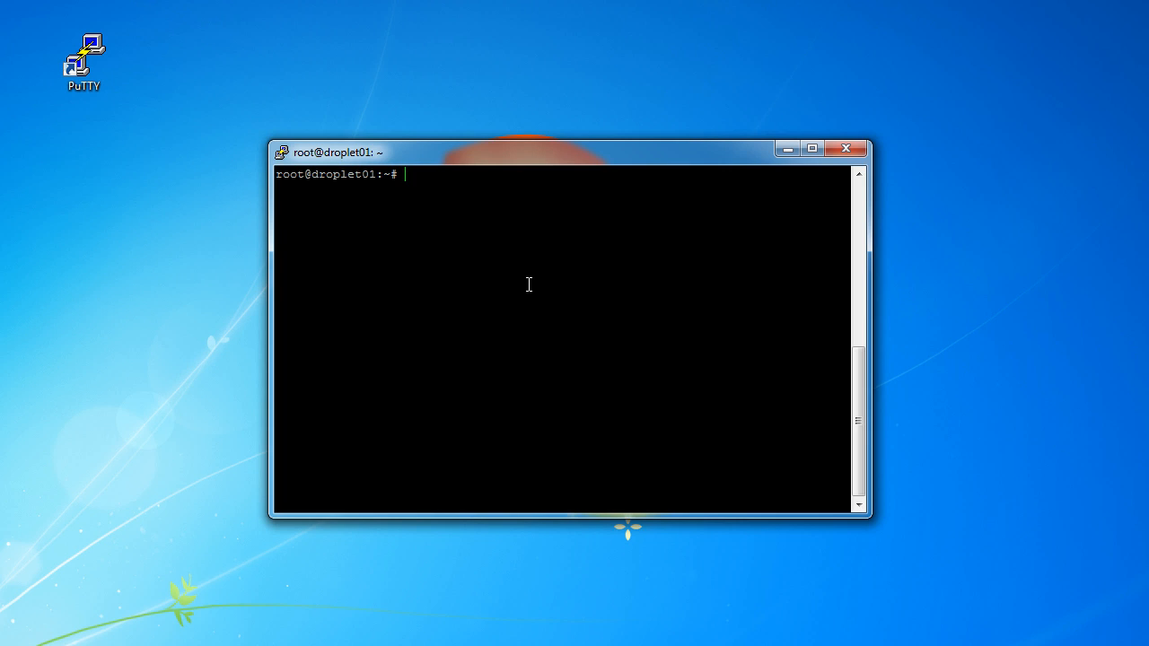
pyautogui.moveTo(442, 208)
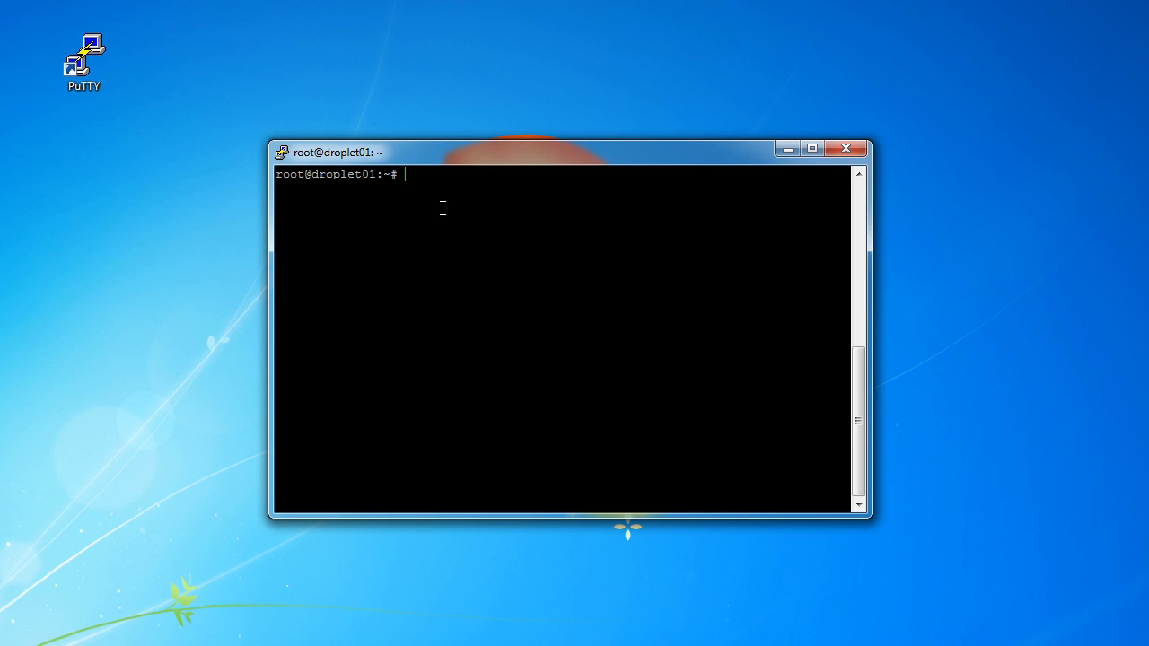
pyautogui.moveTo(963, 391)
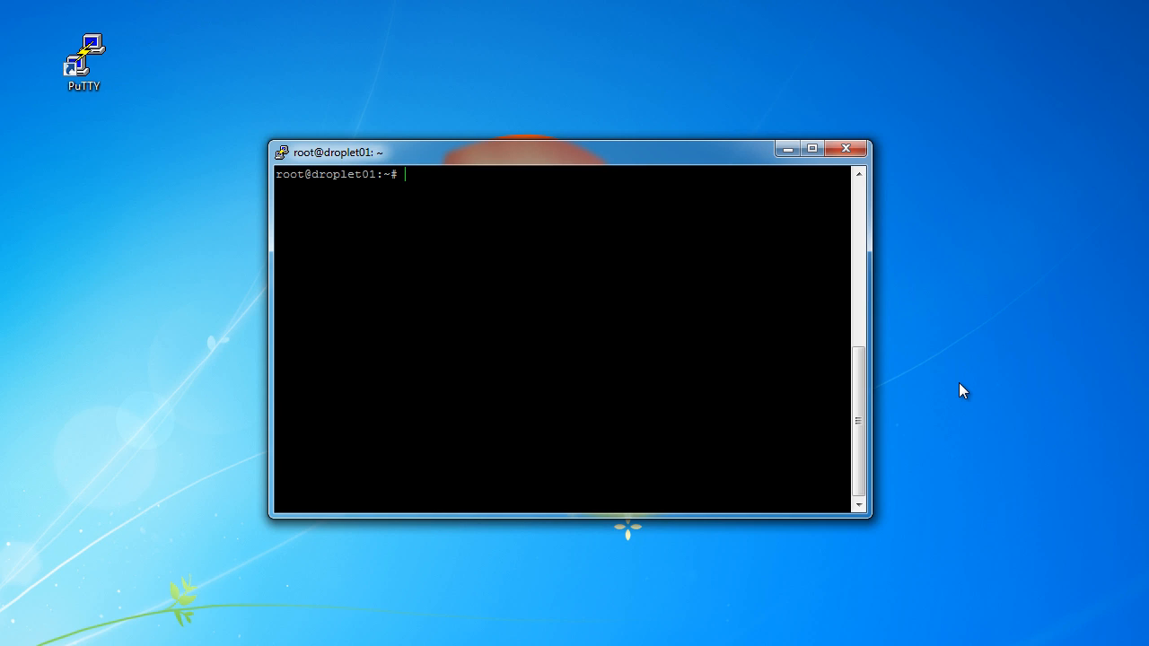
# Step: Run 'adduser bucky', set the password and confirm the default details with y
pyautogui.write('add')
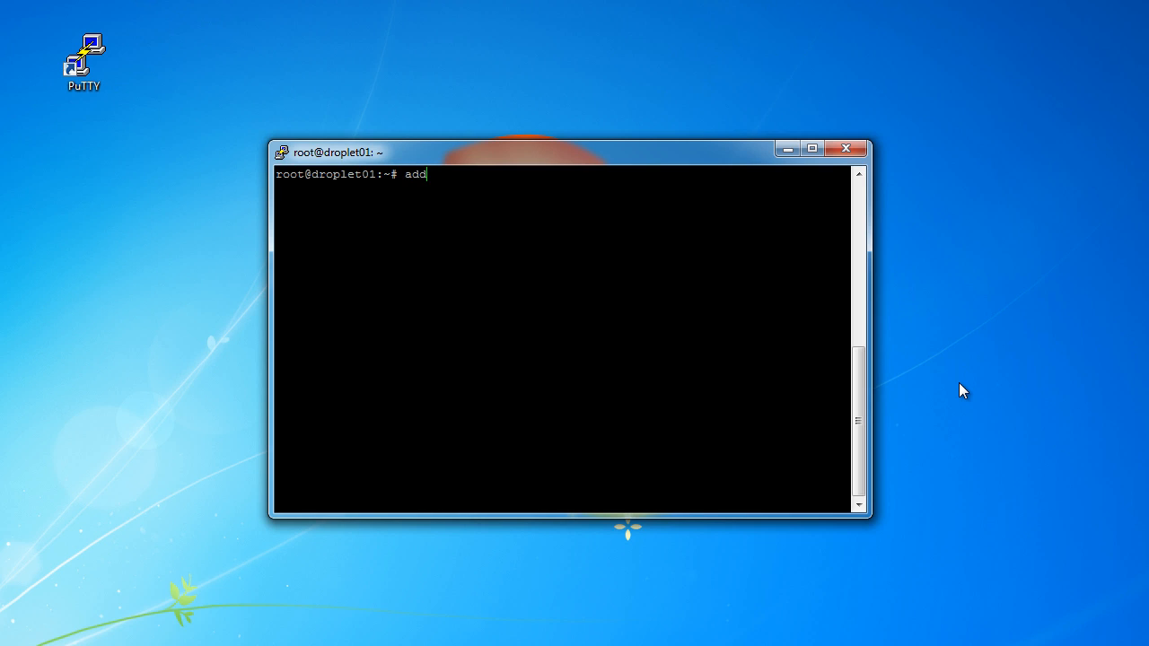
pyautogui.write('user')
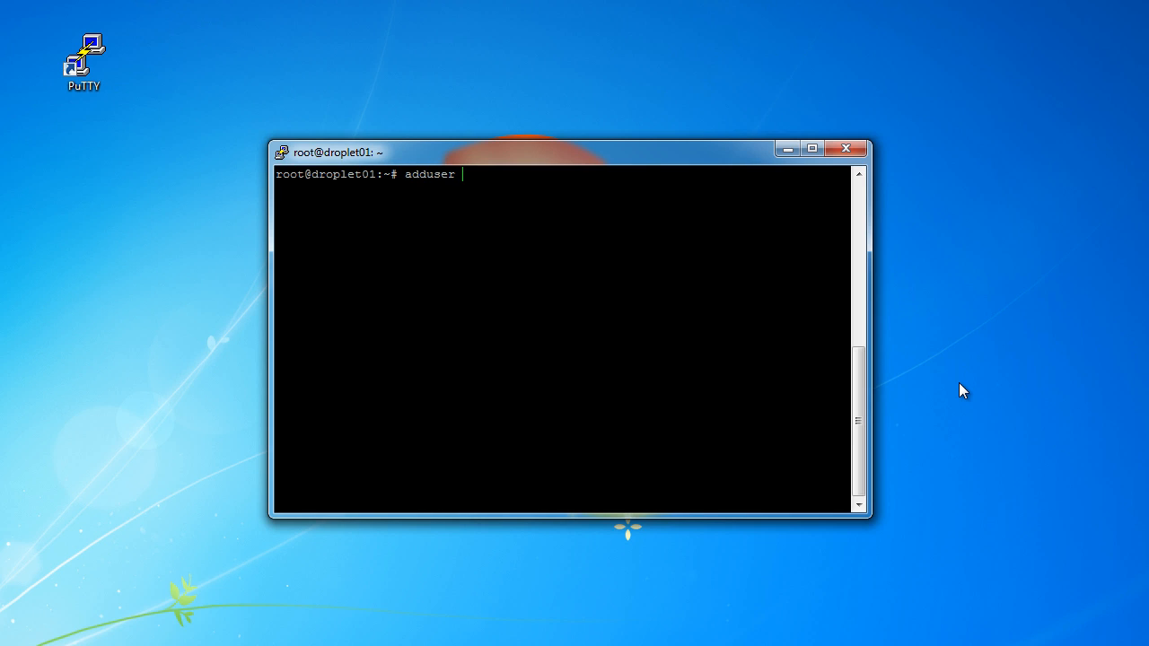
pyautogui.write('bucky')
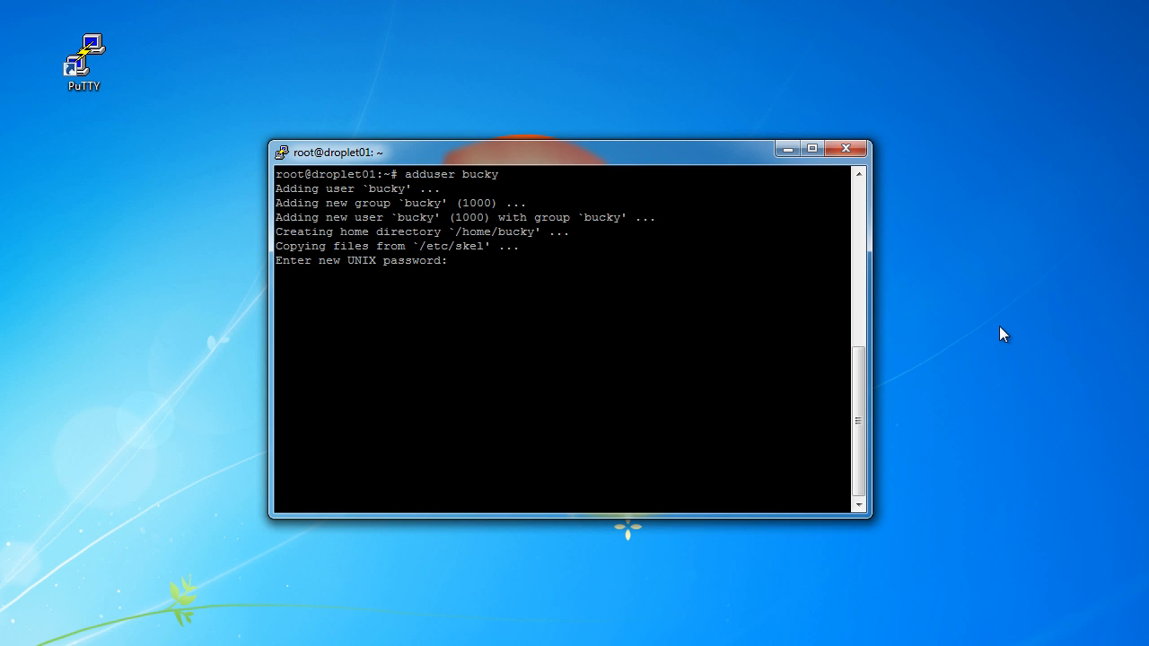
pyautogui.moveTo(970, 435)
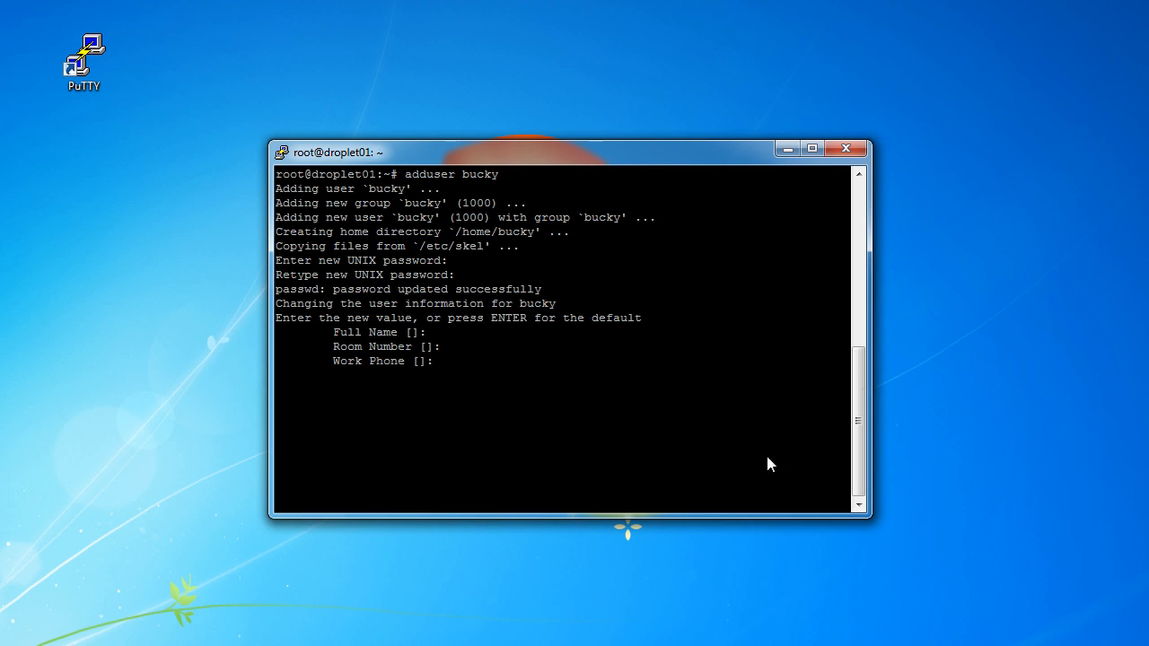
pyautogui.moveTo(382, 334)
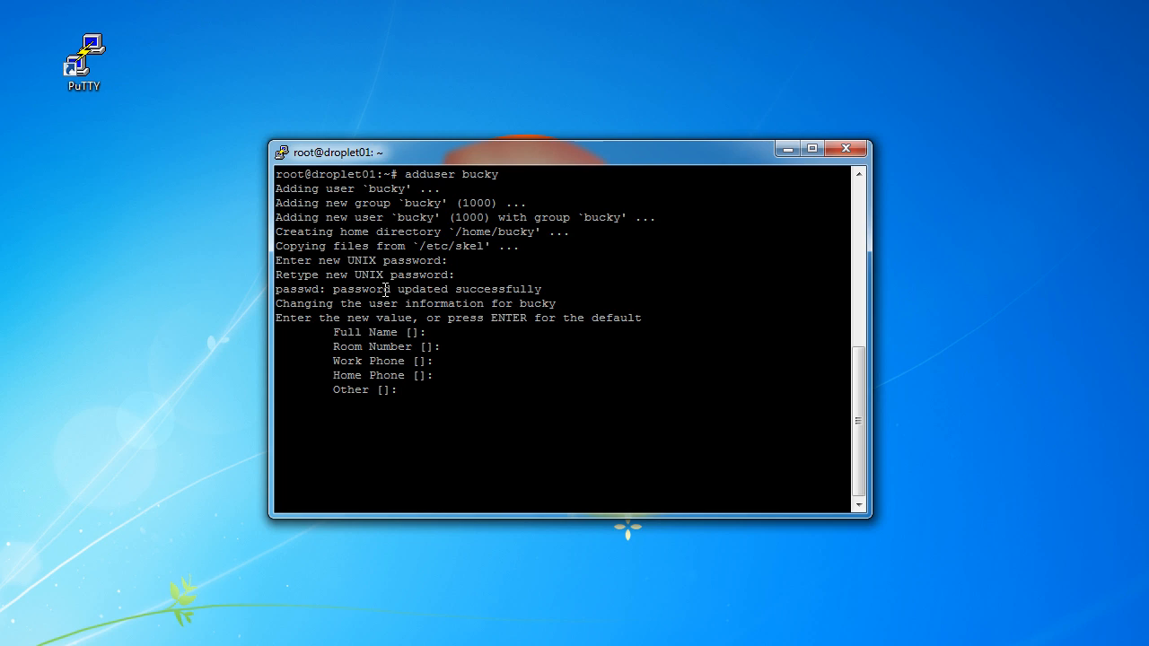
pyautogui.moveTo(668, 398)
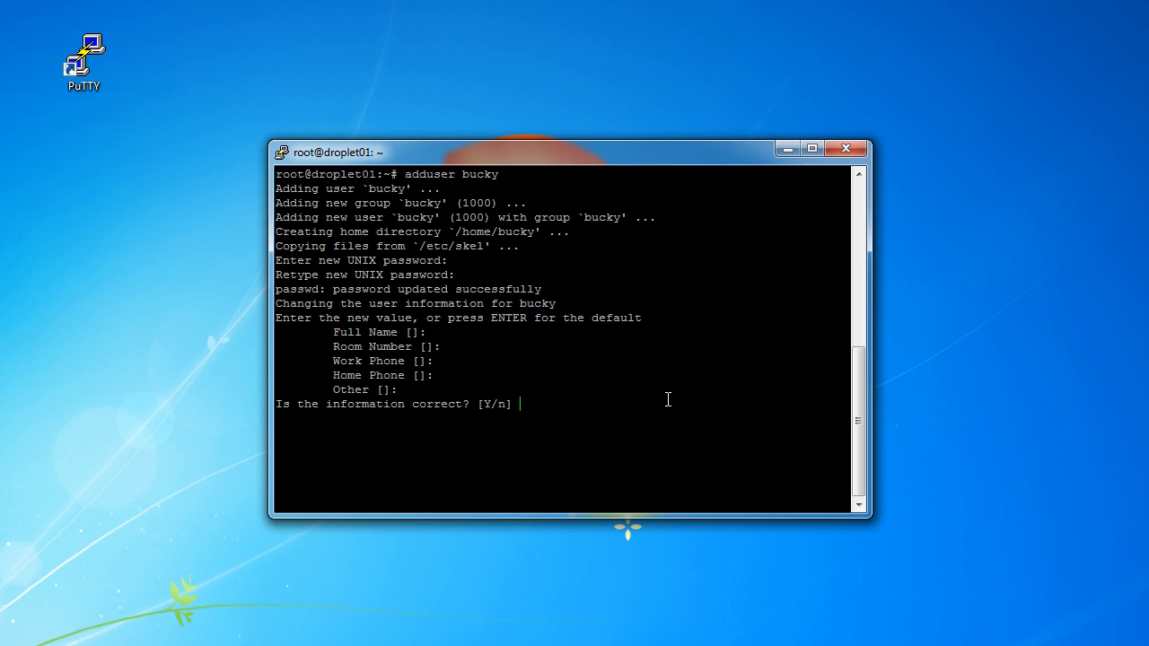
pyautogui.write('y')
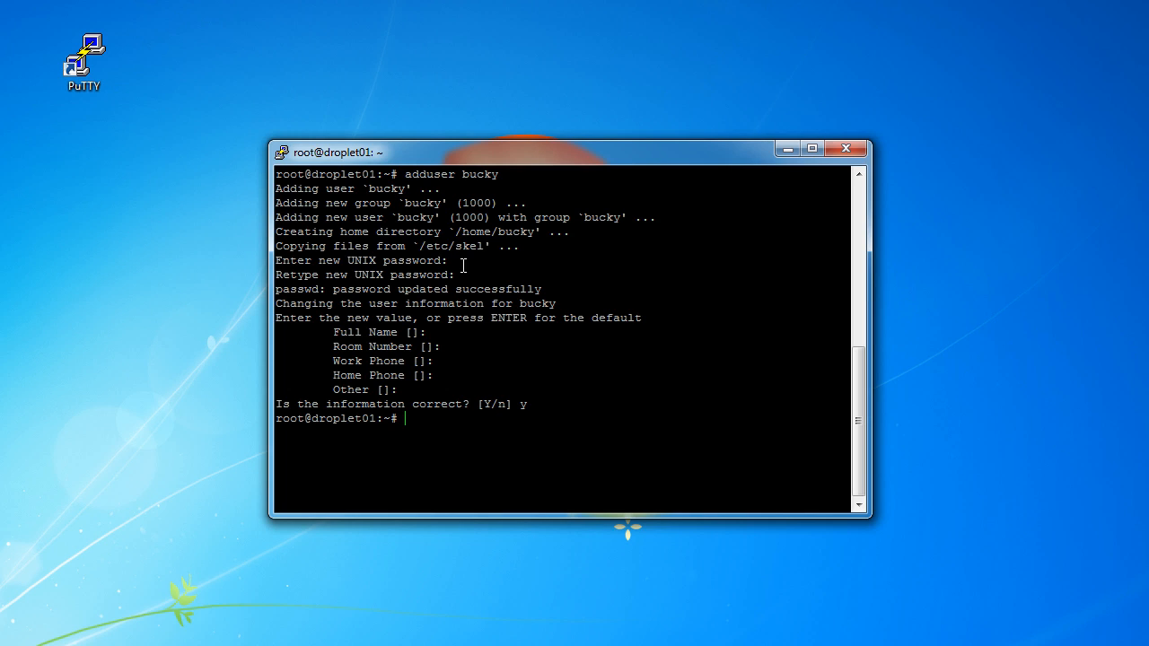
pyautogui.moveTo(589, 424)
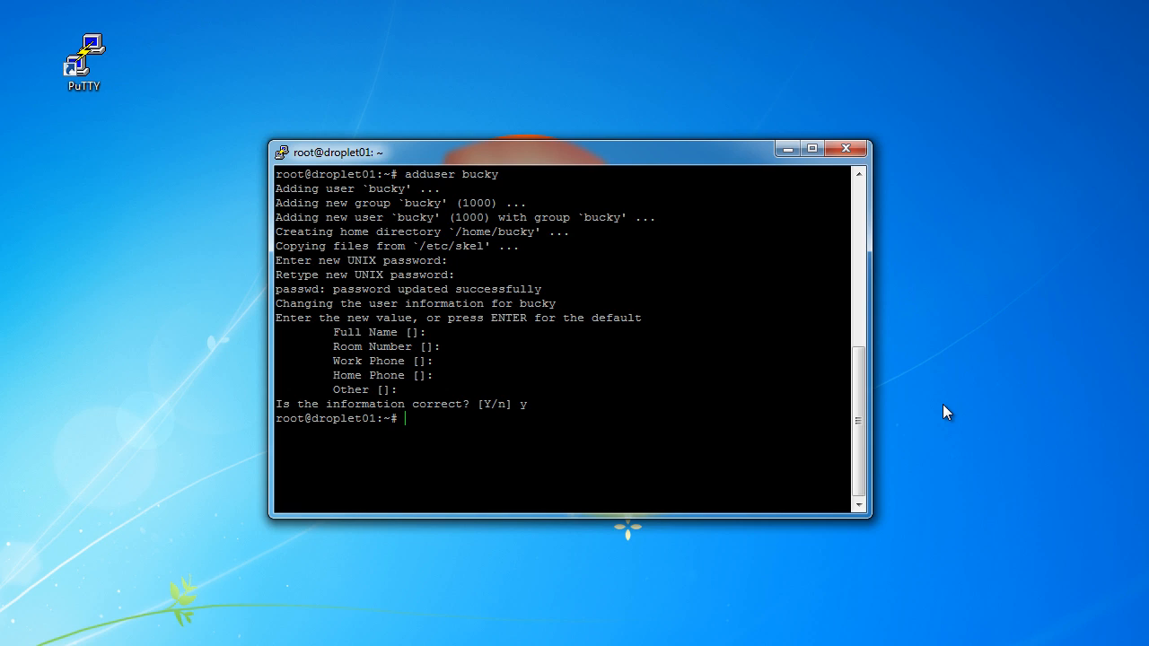
# Step: Run 'gpasswd -a bucky sudo' to grant sudo, then begin a new sudo command
pyautogui.write('g')
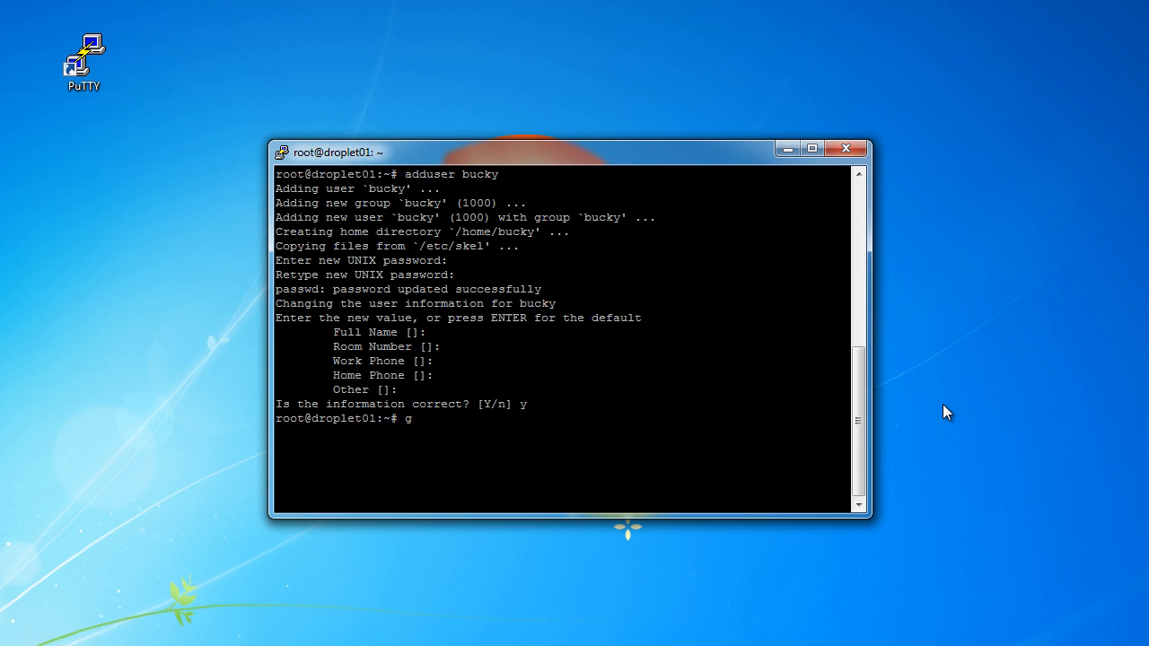
pyautogui.write('passwd')
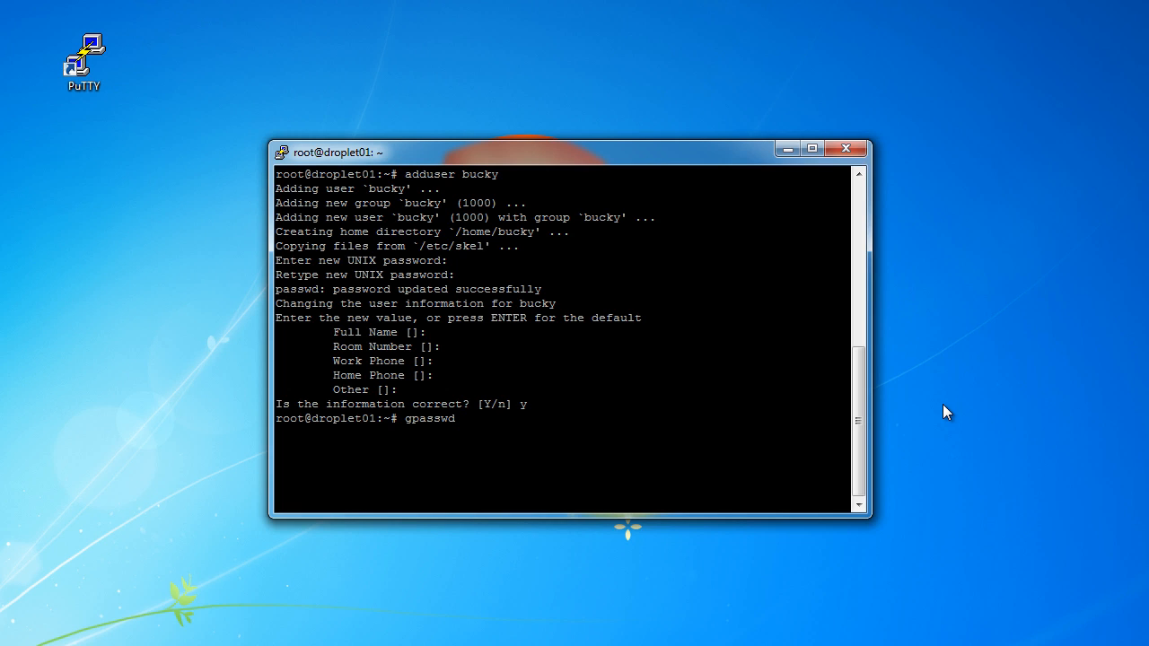
pyautogui.write('-a')
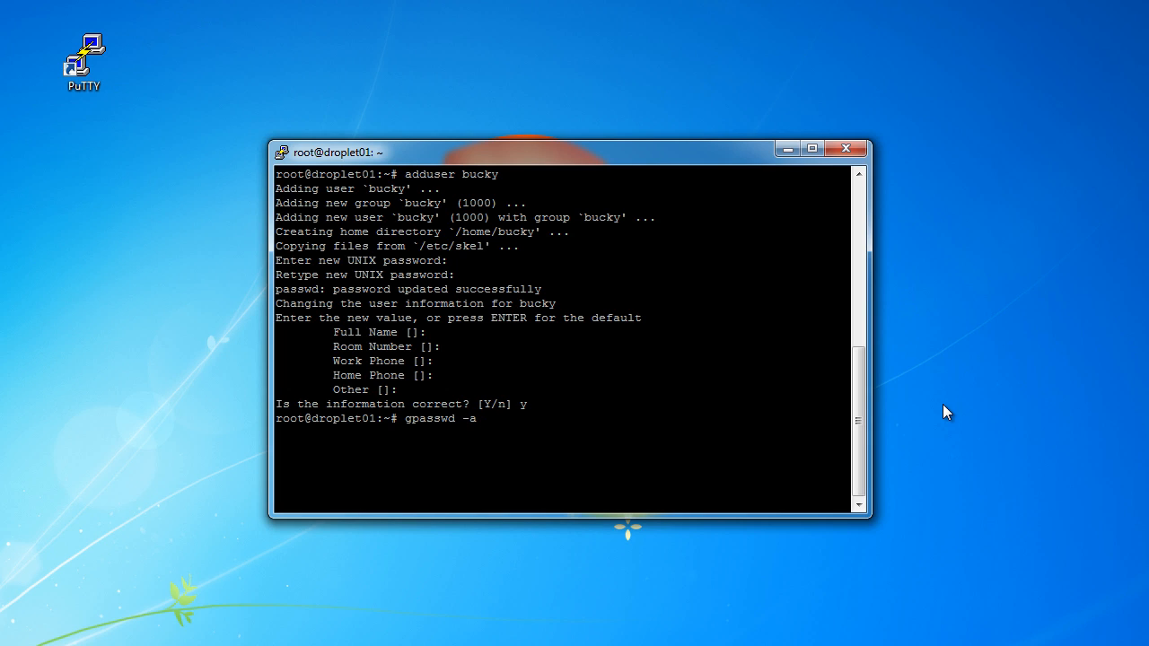
pyautogui.write('bucky')
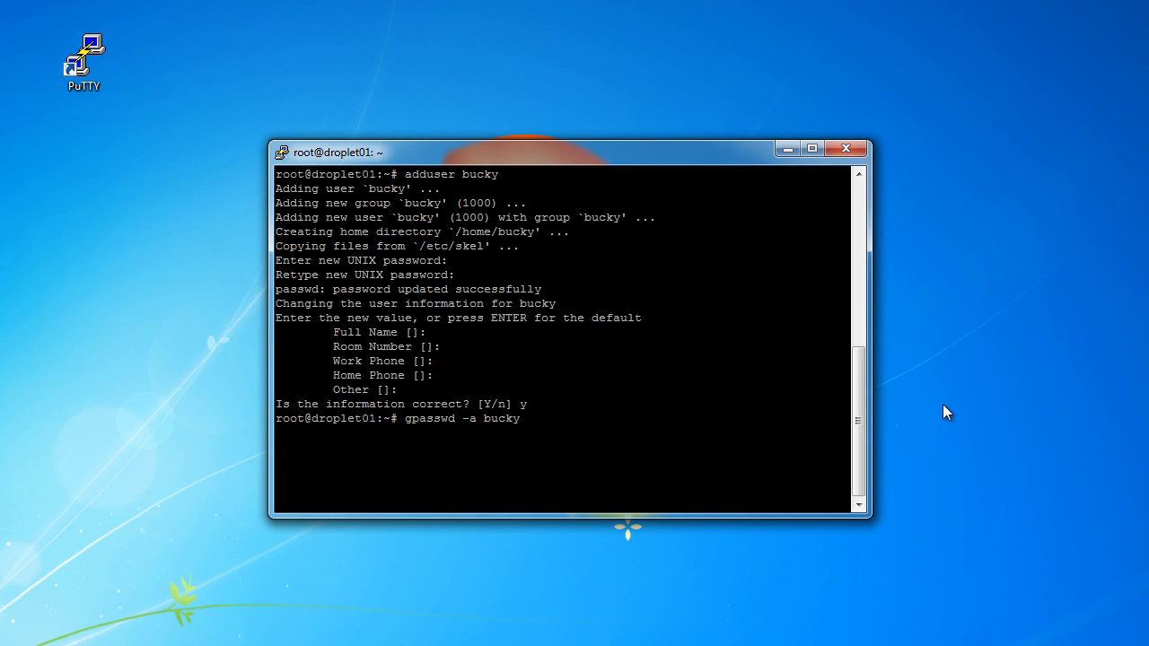
pyautogui.write('sudo')
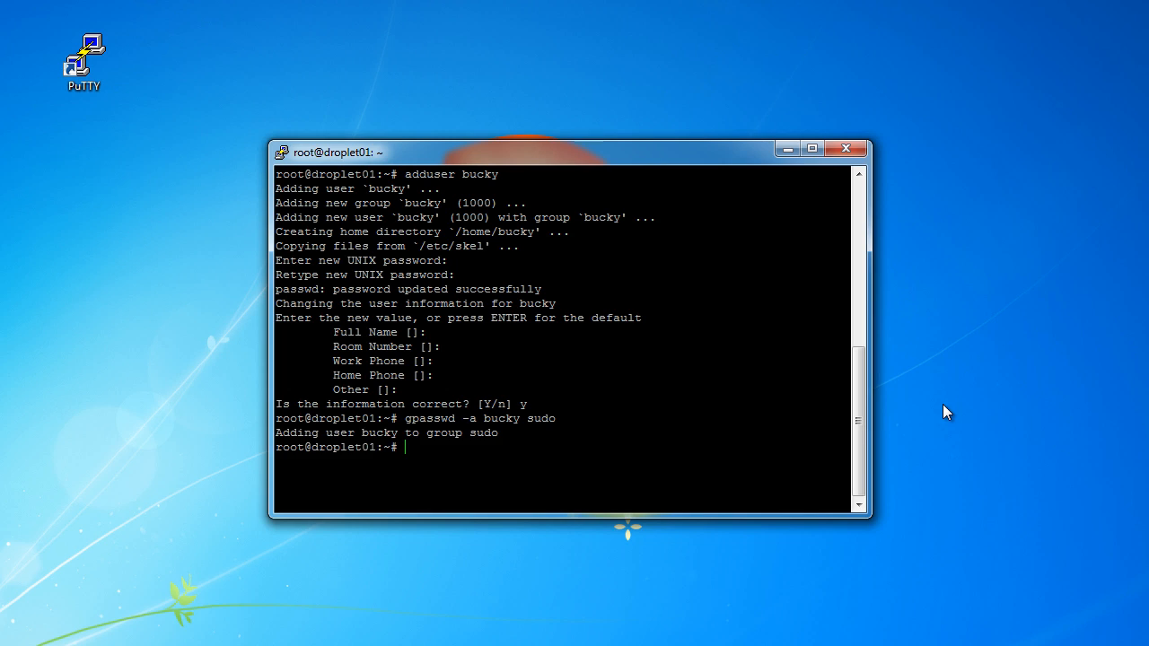
pyautogui.moveTo(379, 437)
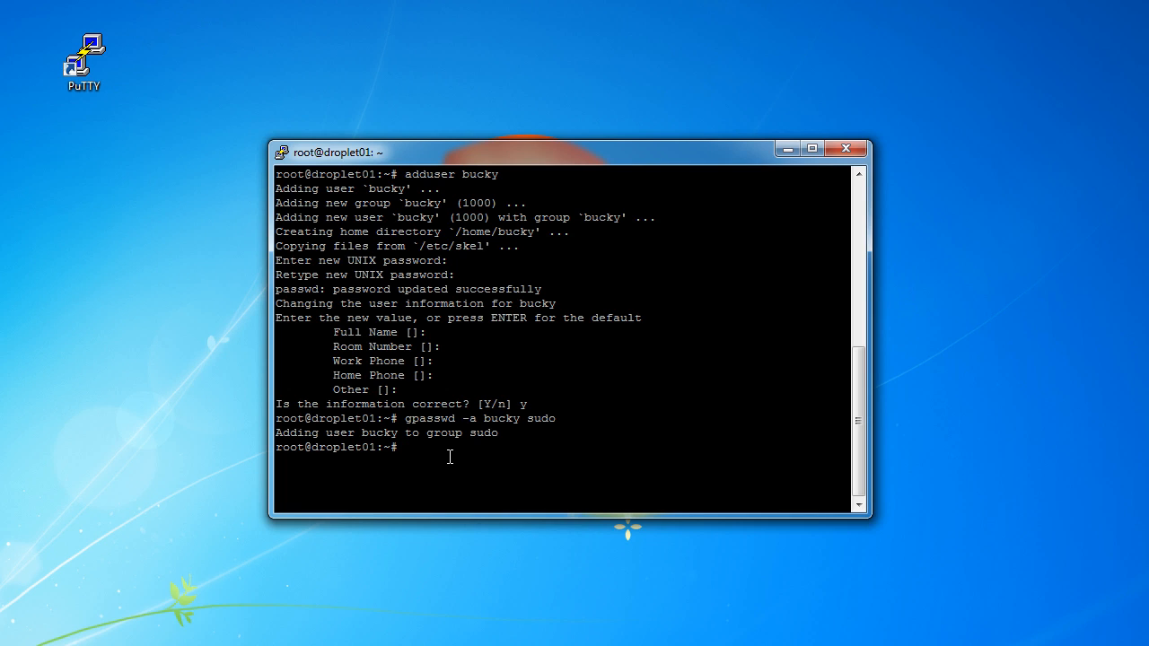
pyautogui.write('sudo')
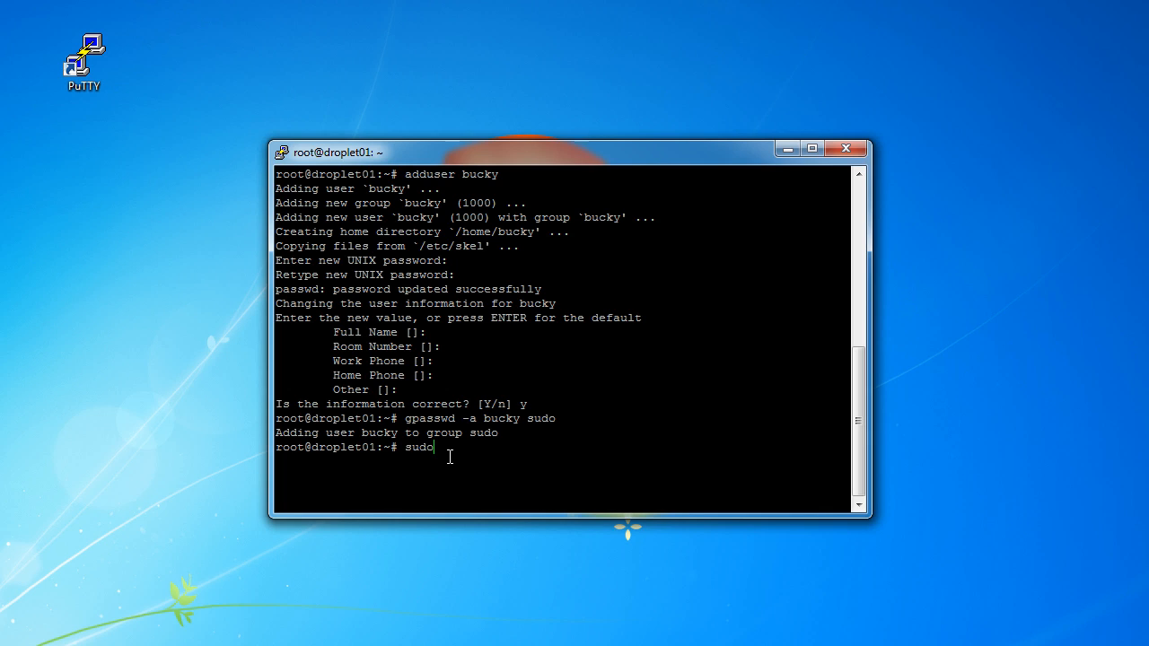
pyautogui.write('fsdafs')
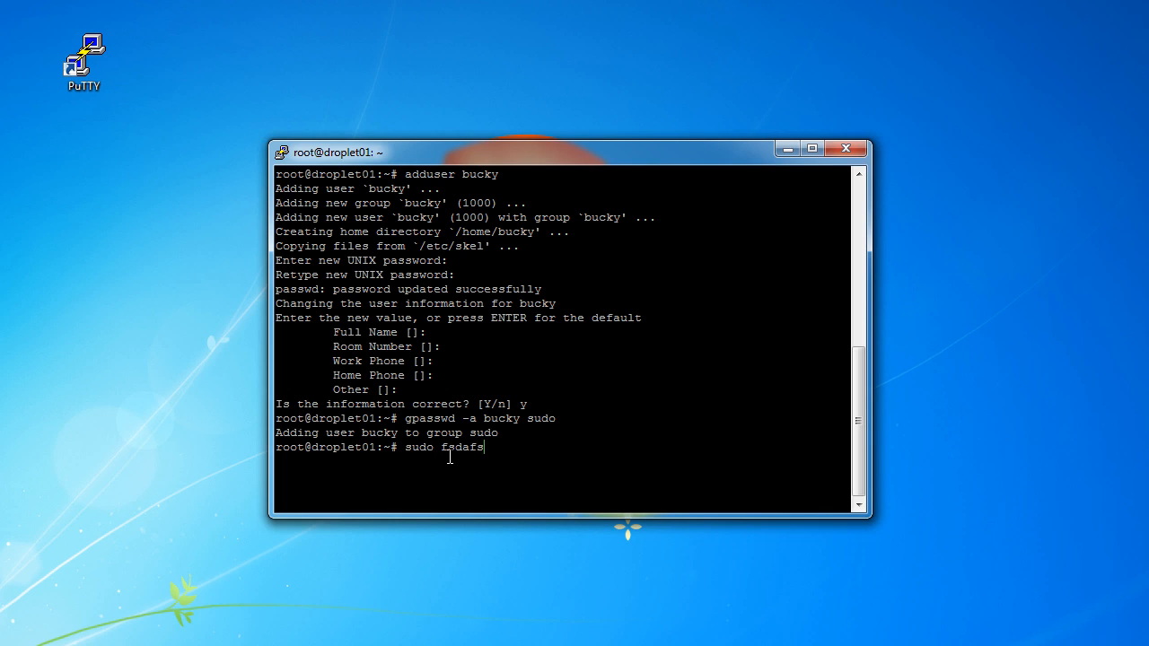
pyautogui.moveTo(560, 411)
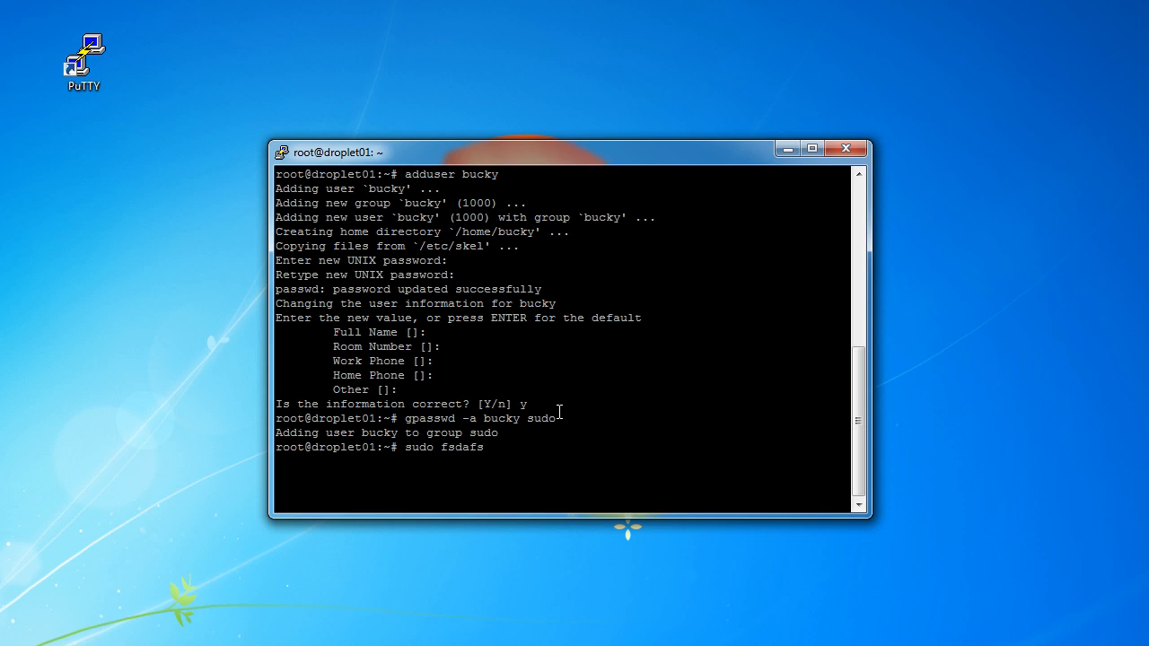